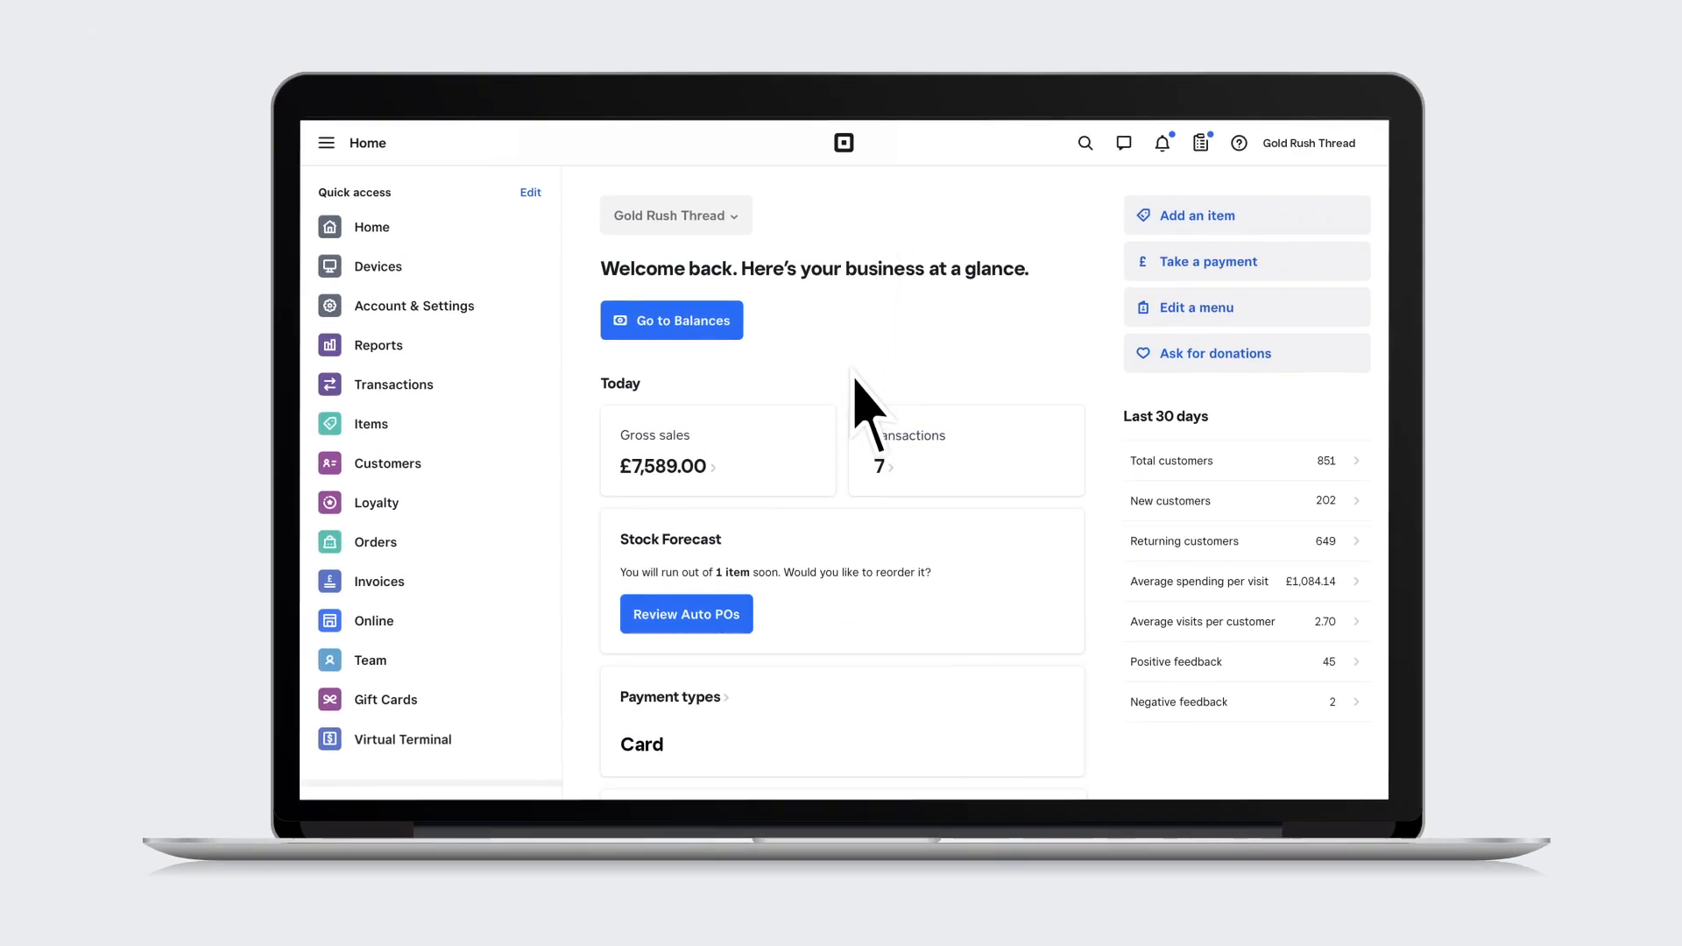
# - Open the Bag item from the item library and scroll to its Regular and Deluxe variations
pyautogui.click(370, 422)
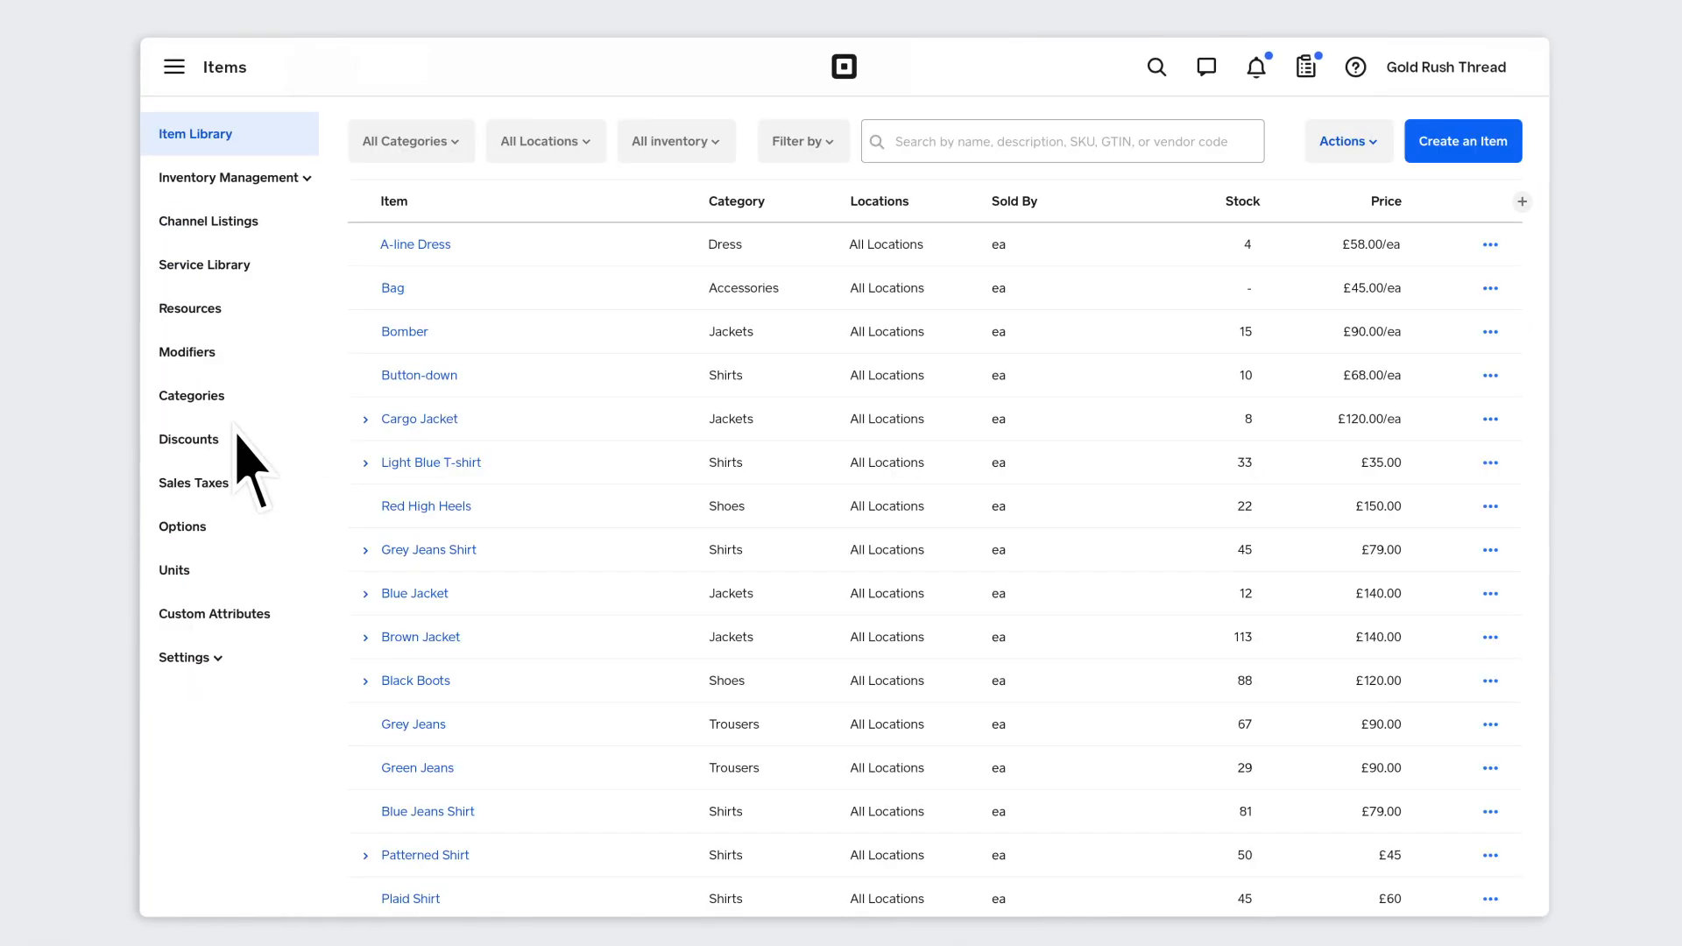
pyautogui.click(390, 287)
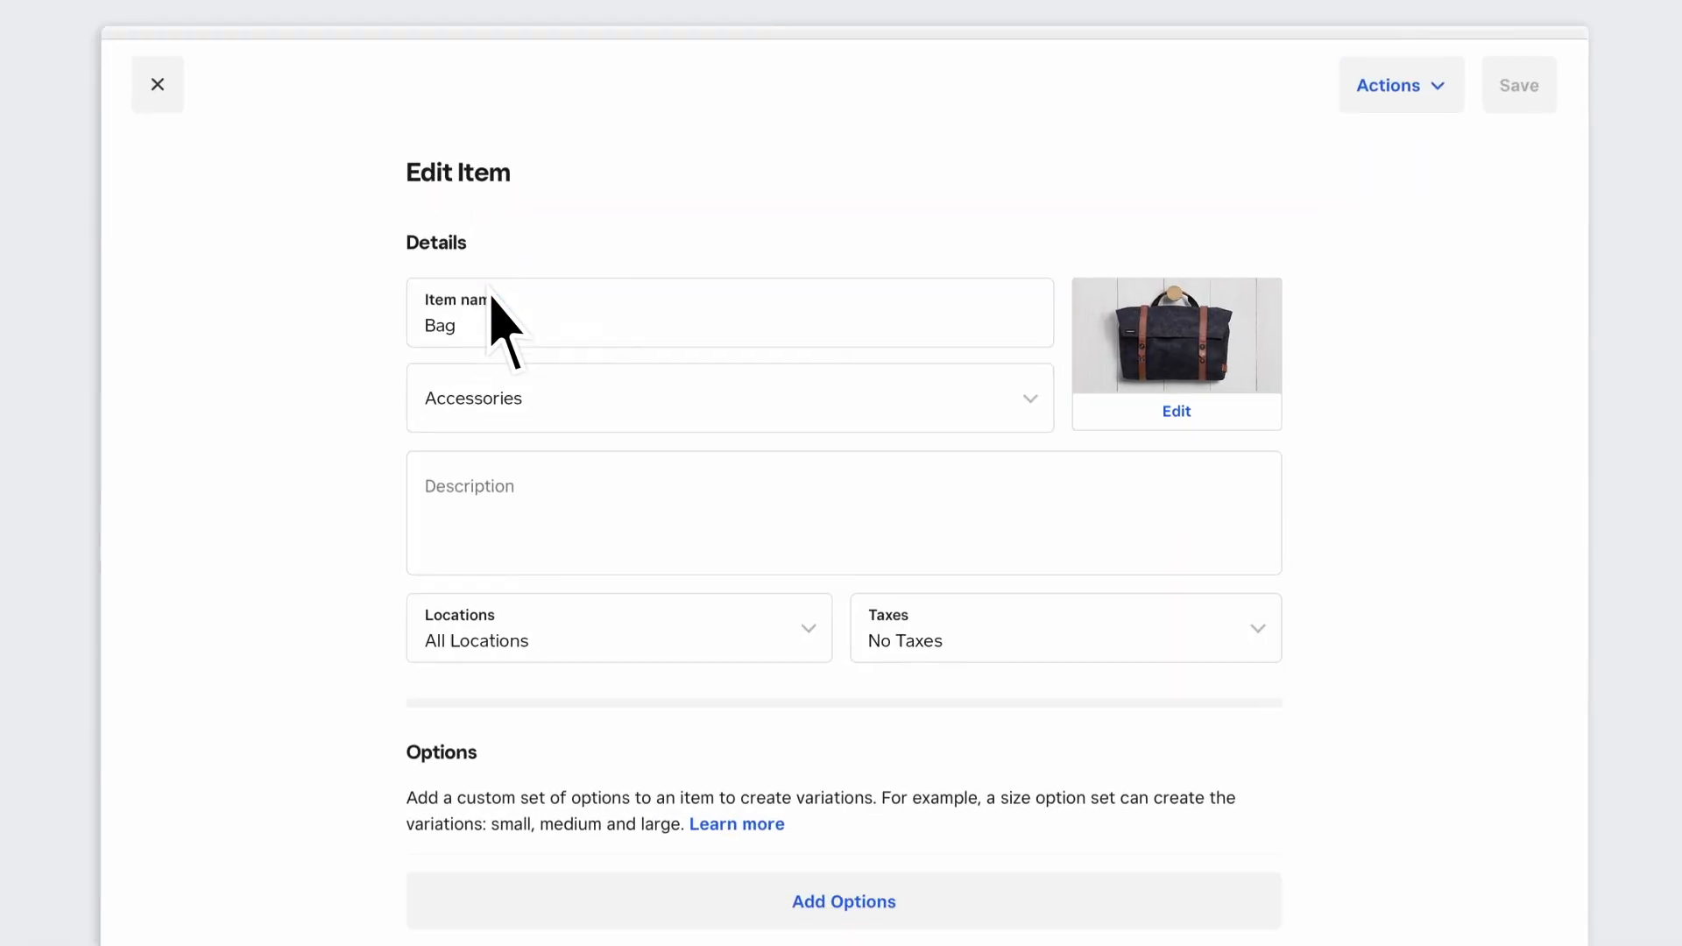
pyautogui.scroll(-3)
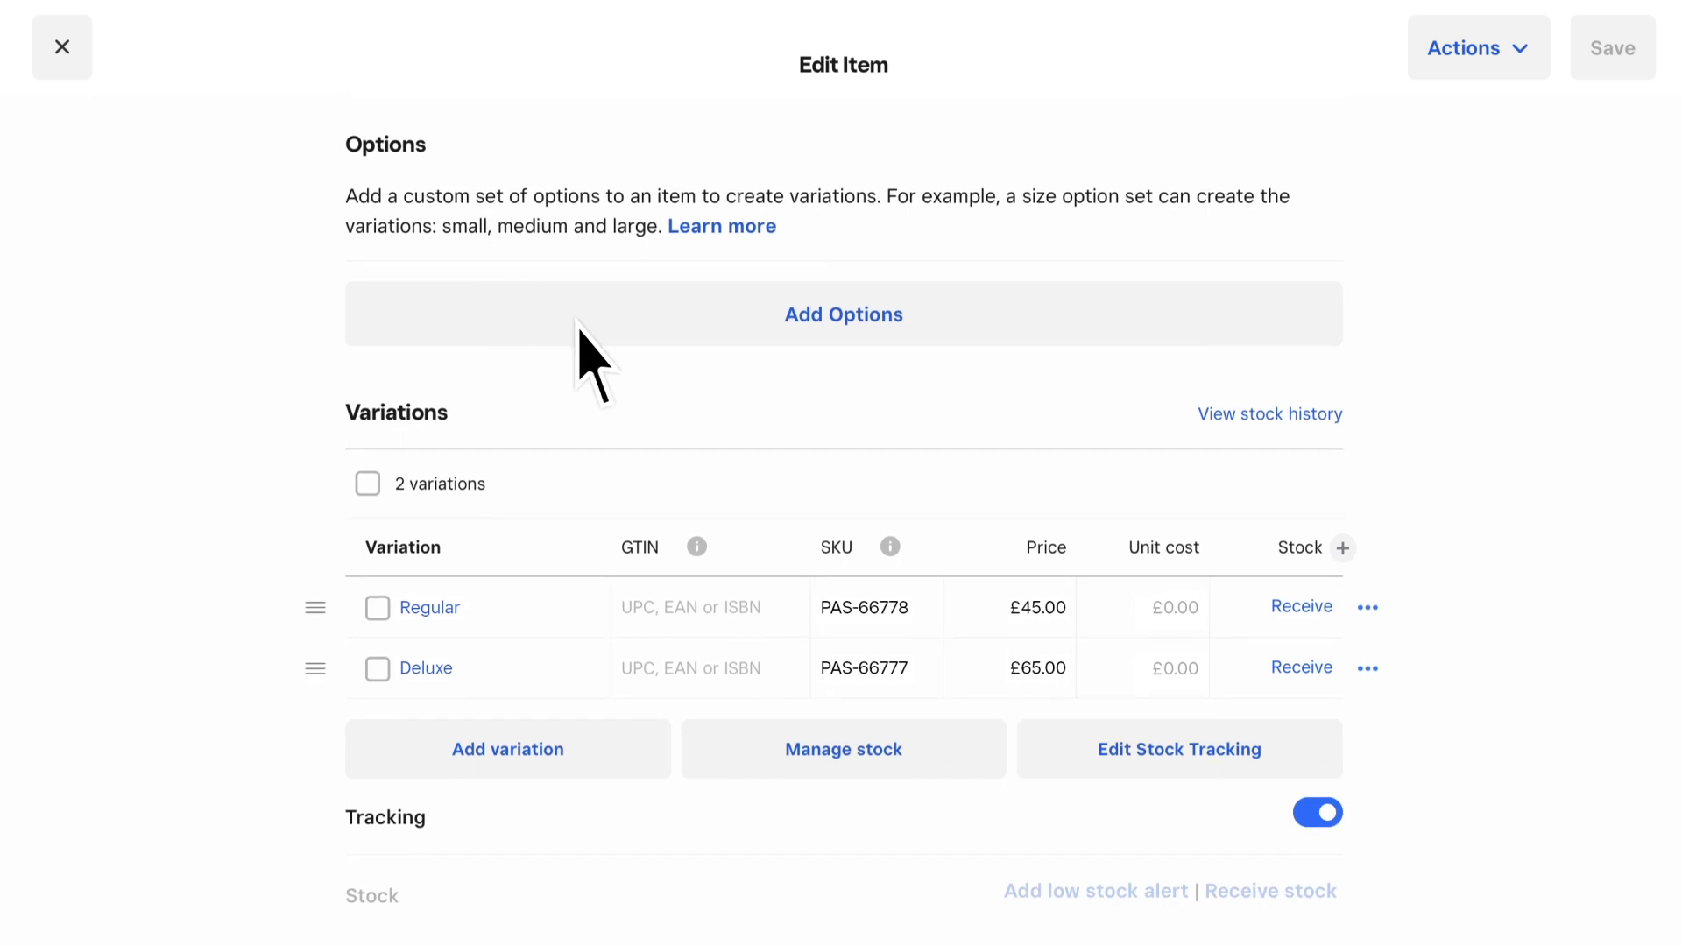
# - Open stock management for a Bag variation at Wentworth St. and show the stock adjustment reasons
pyautogui.click(1302, 606)
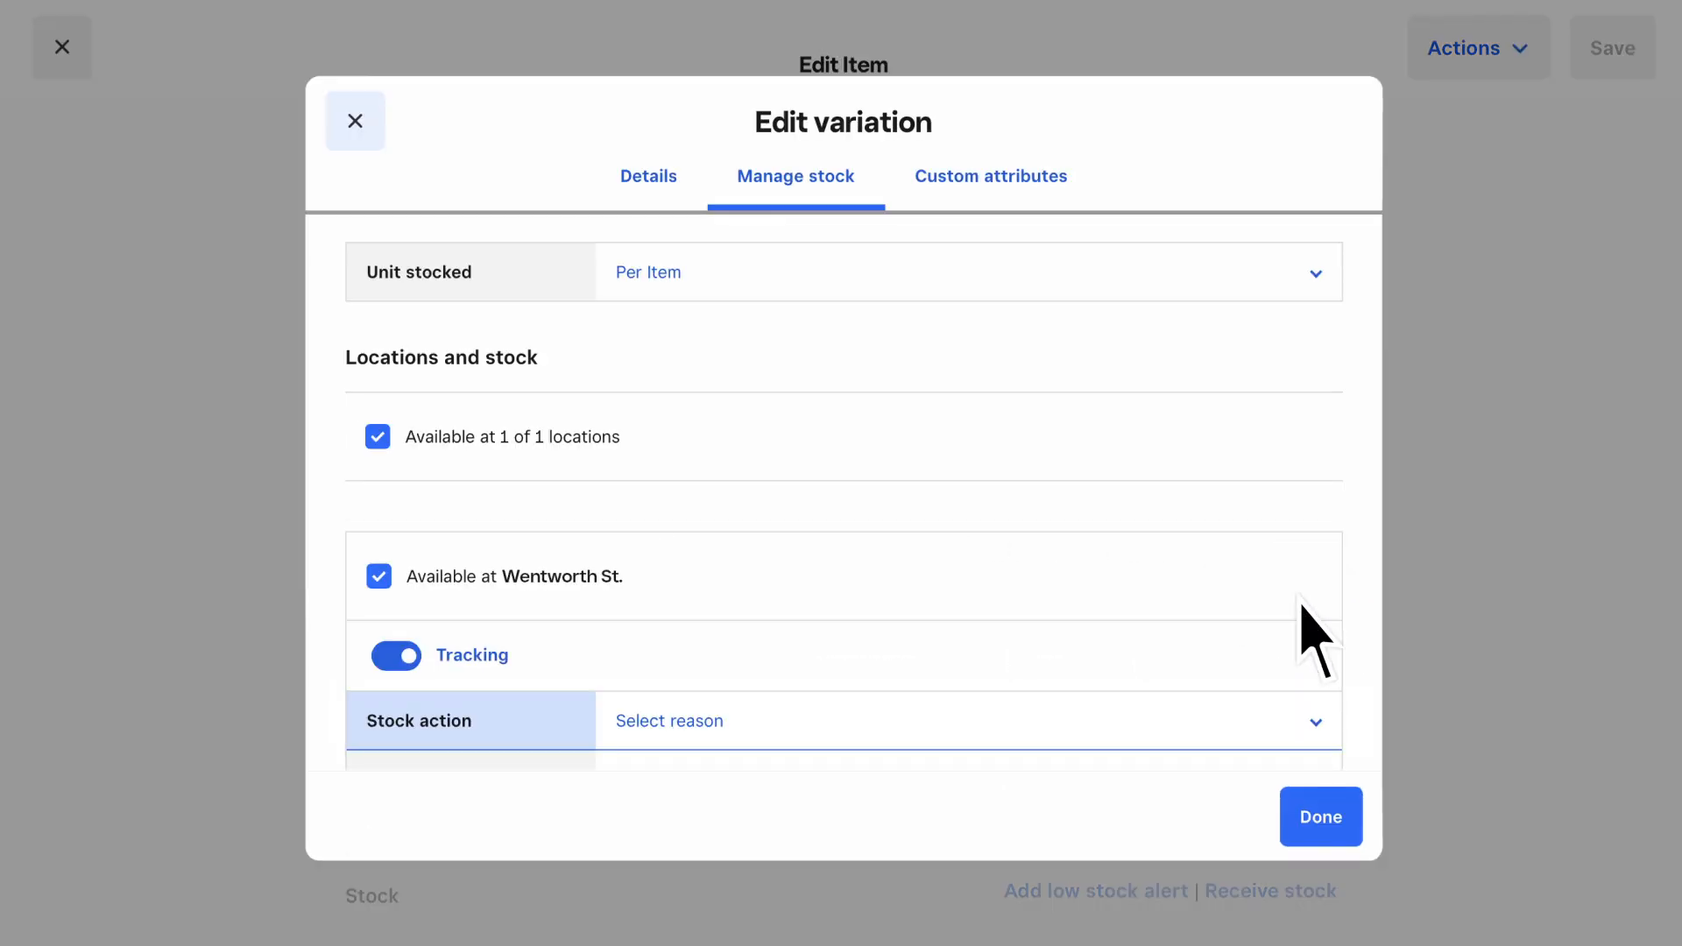
pyautogui.scroll(-3)
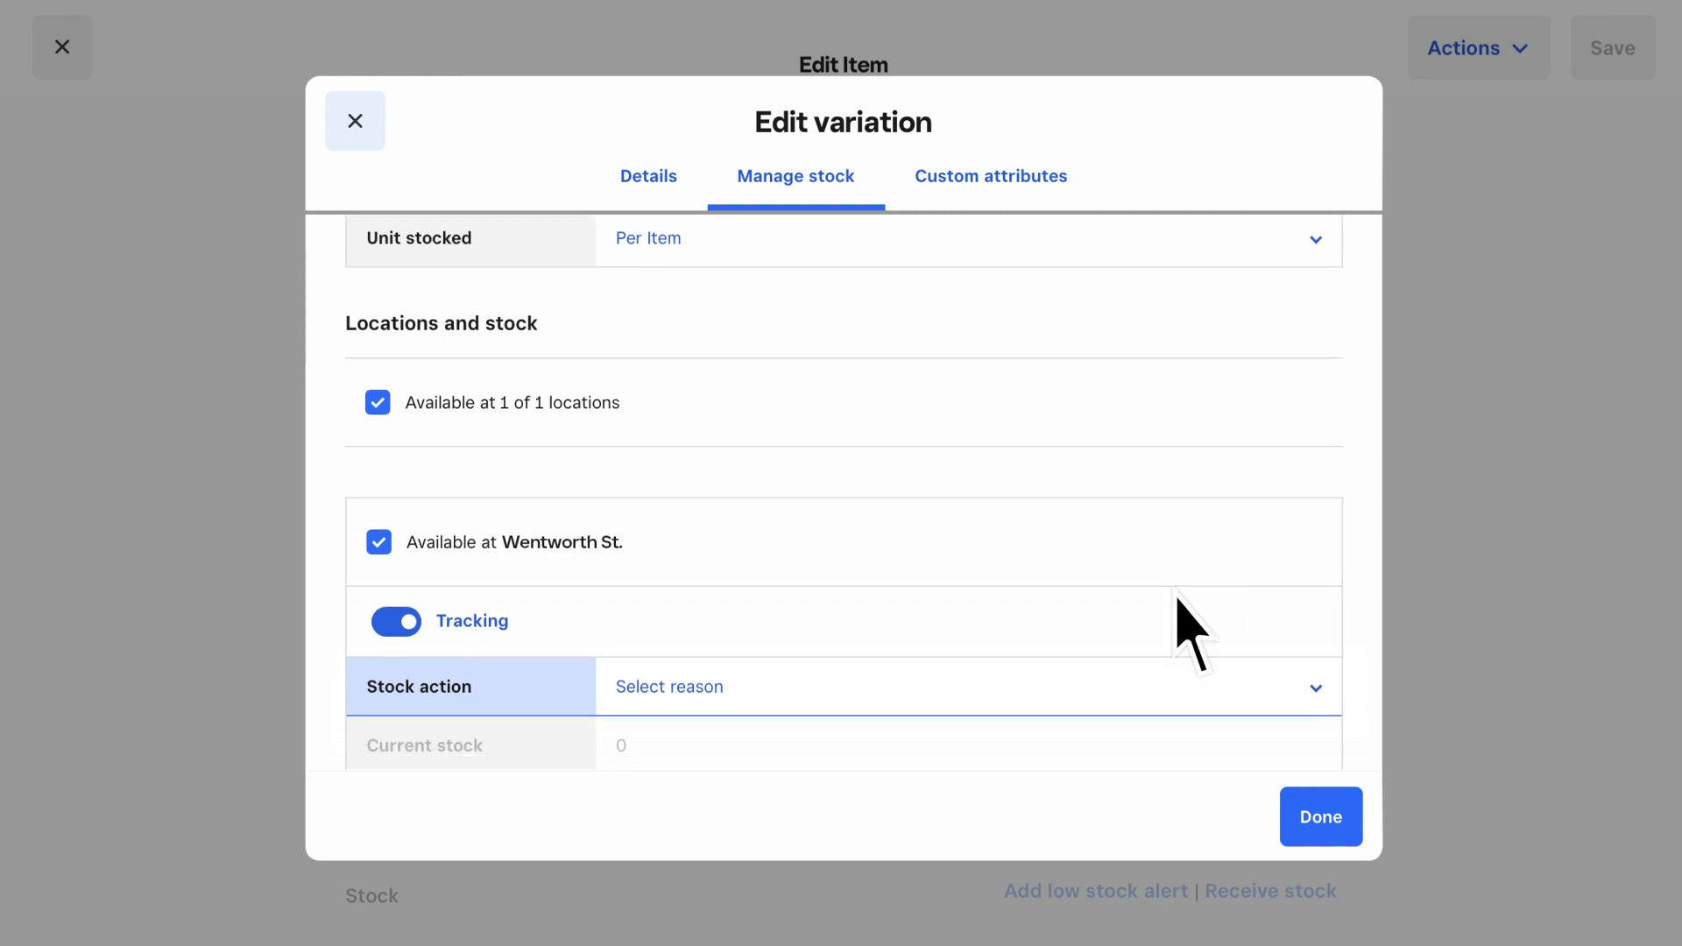
pyautogui.click(966, 687)
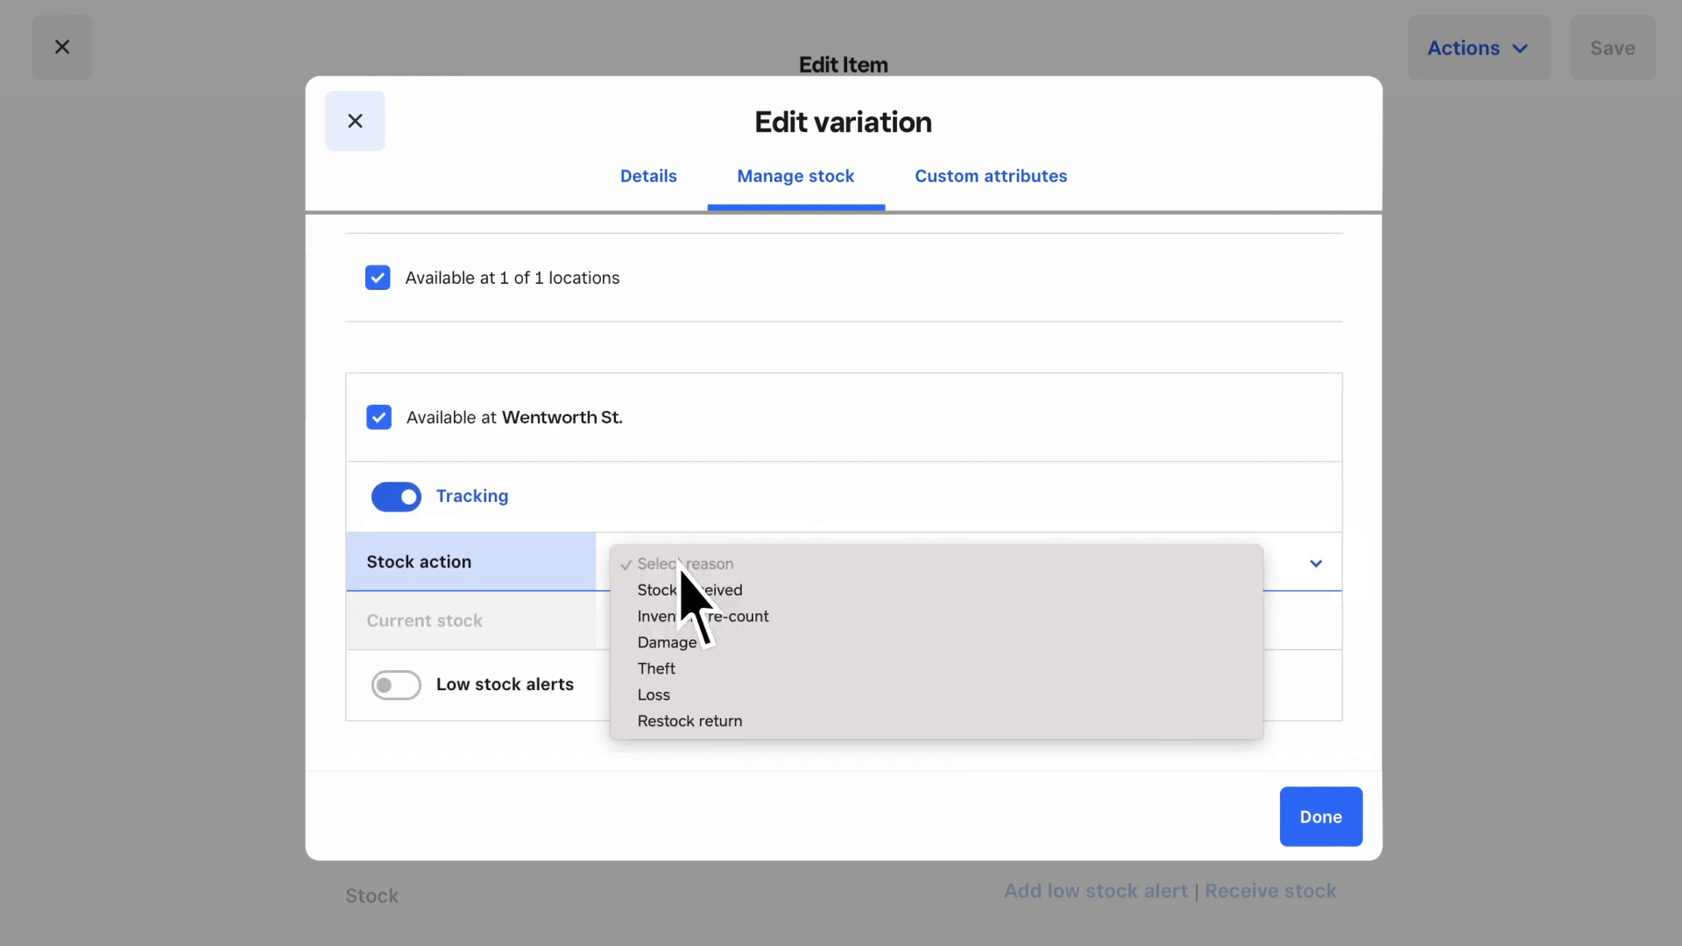
pyautogui.moveTo(676, 596)
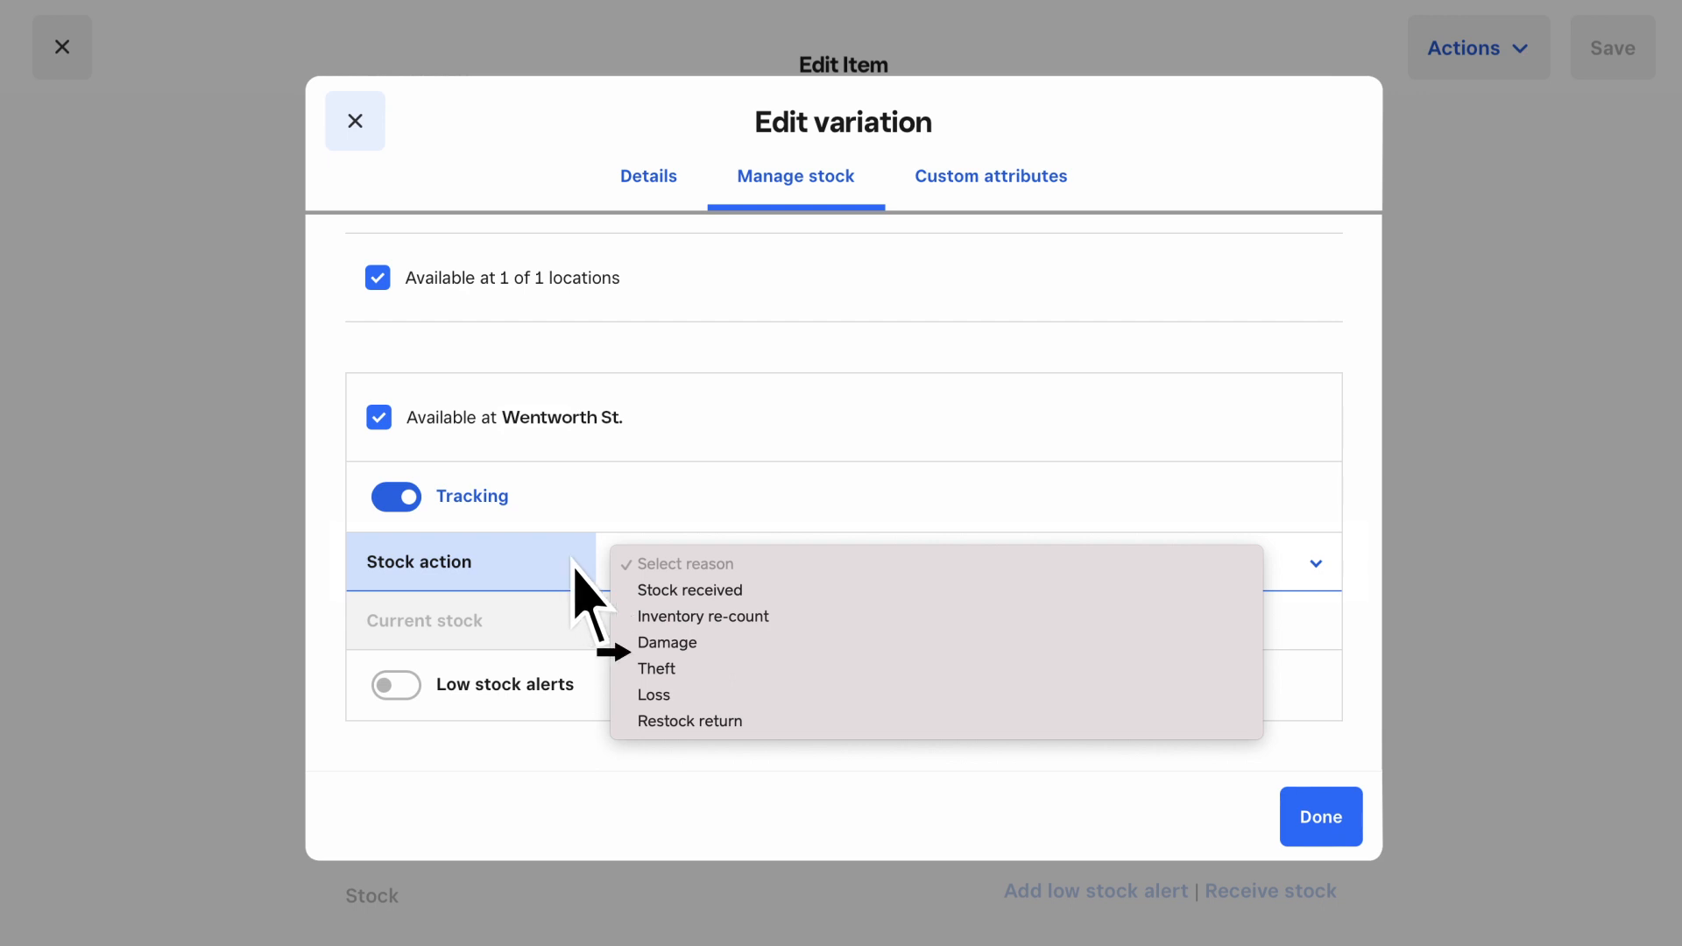
# - Record 5 units as stock received and turn on a low stock alert at 2 for the variation
pyautogui.click(691, 591)
pyautogui.write('5')
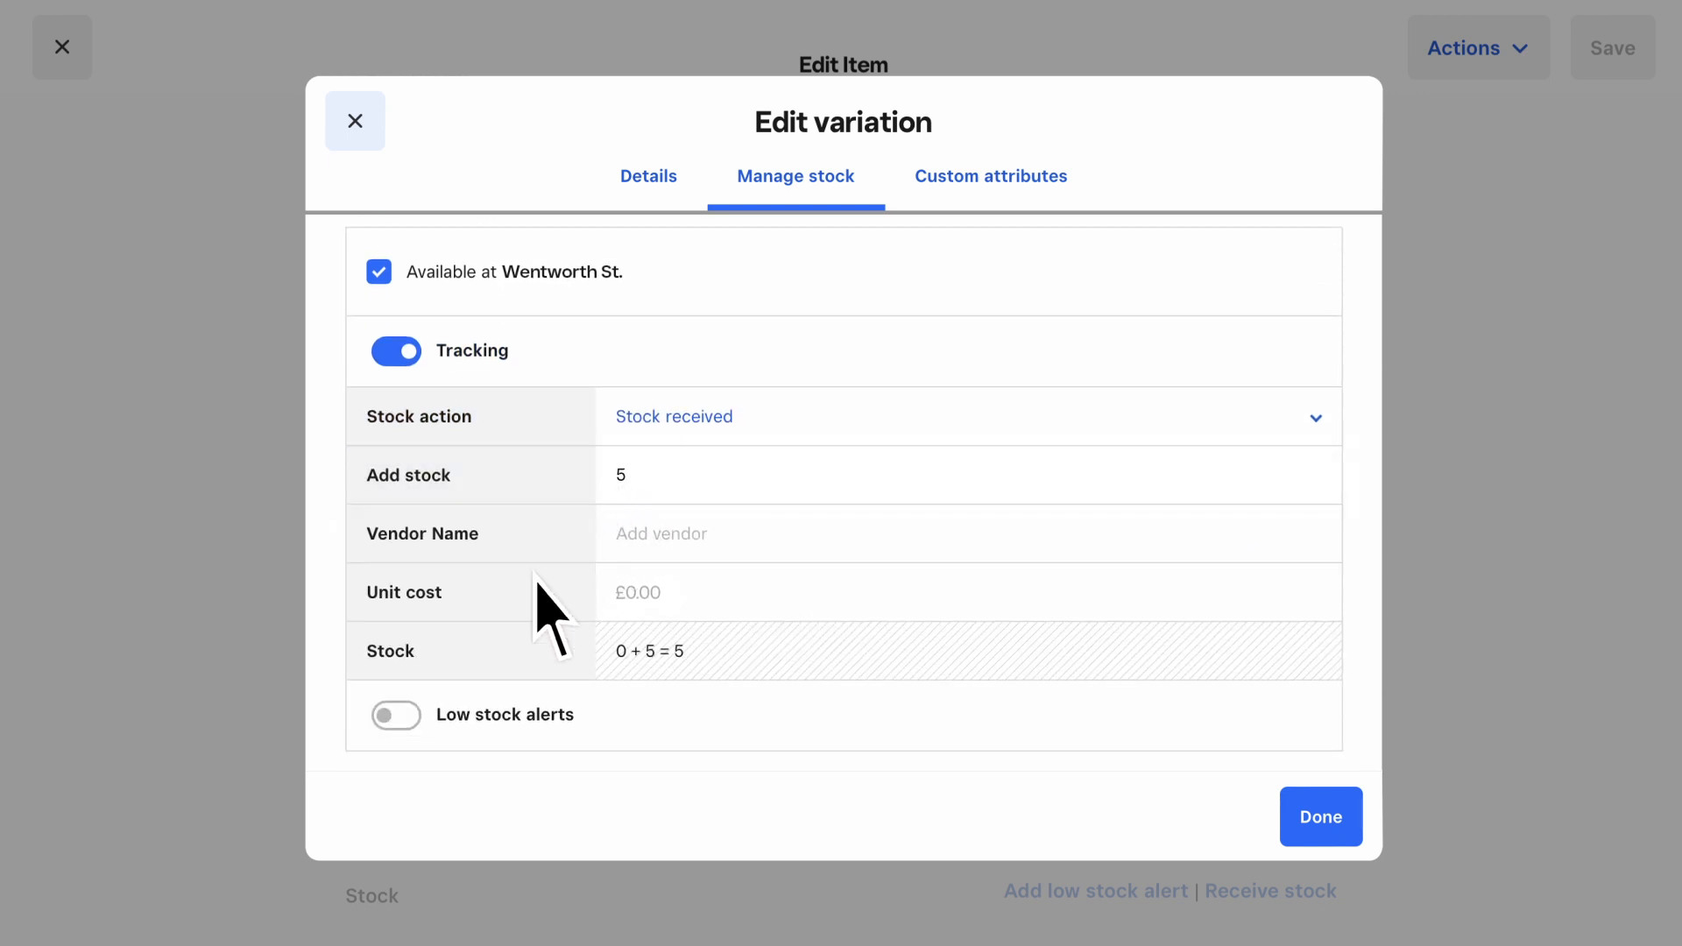
pyautogui.click(396, 715)
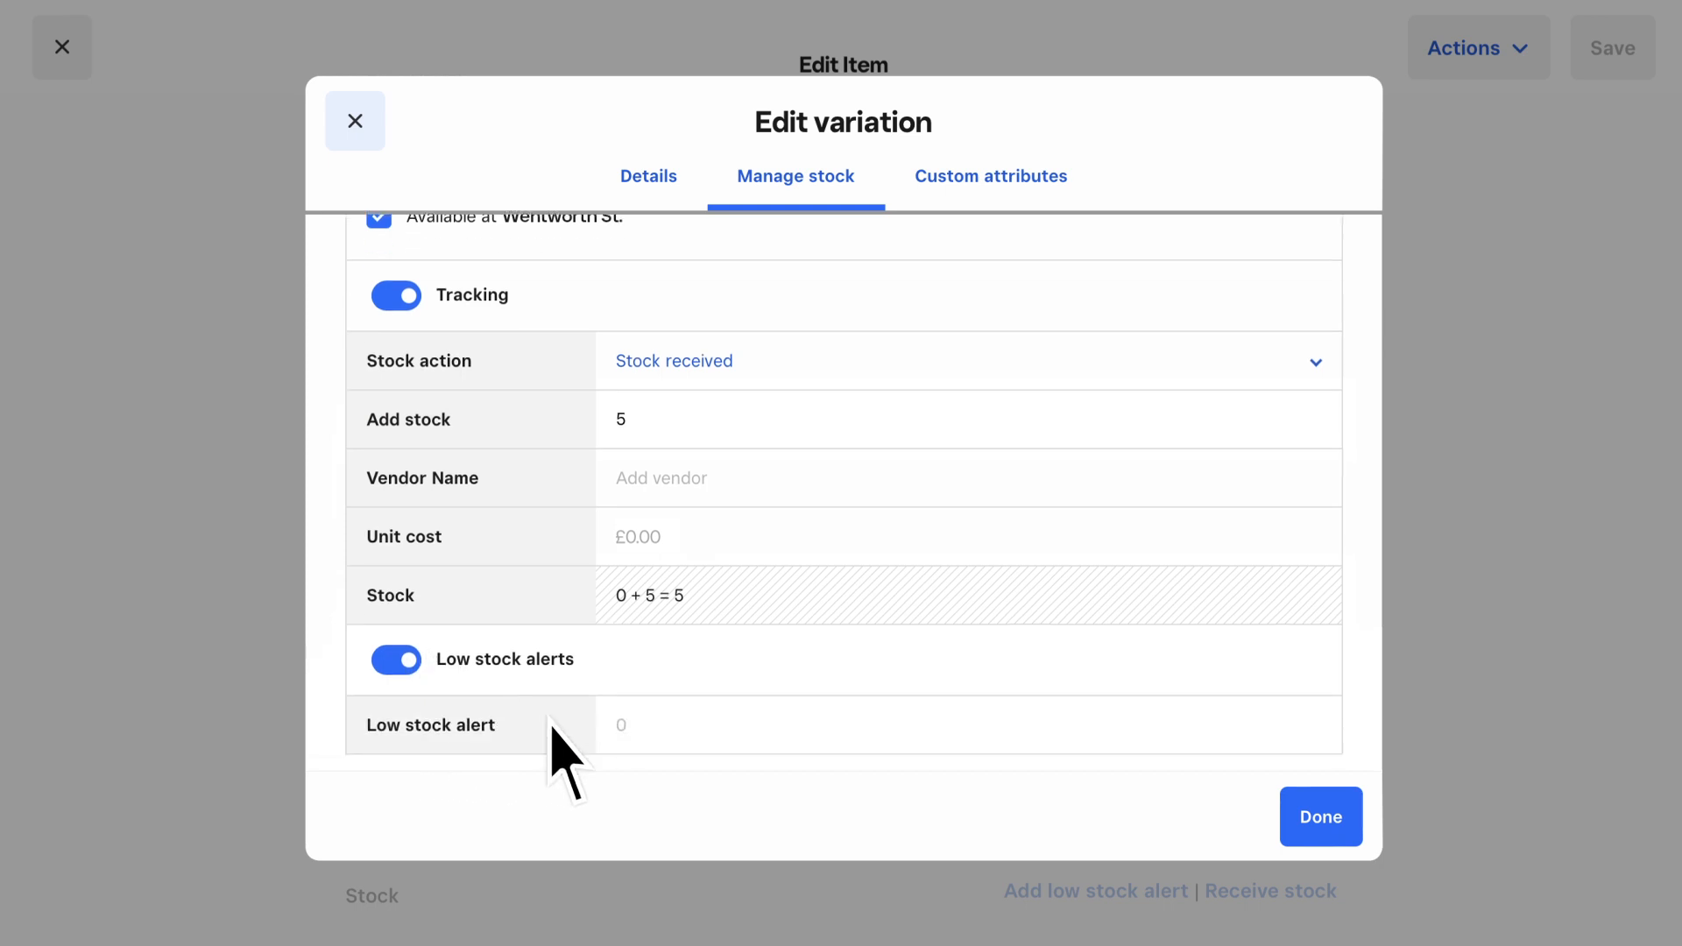
pyautogui.write('2')
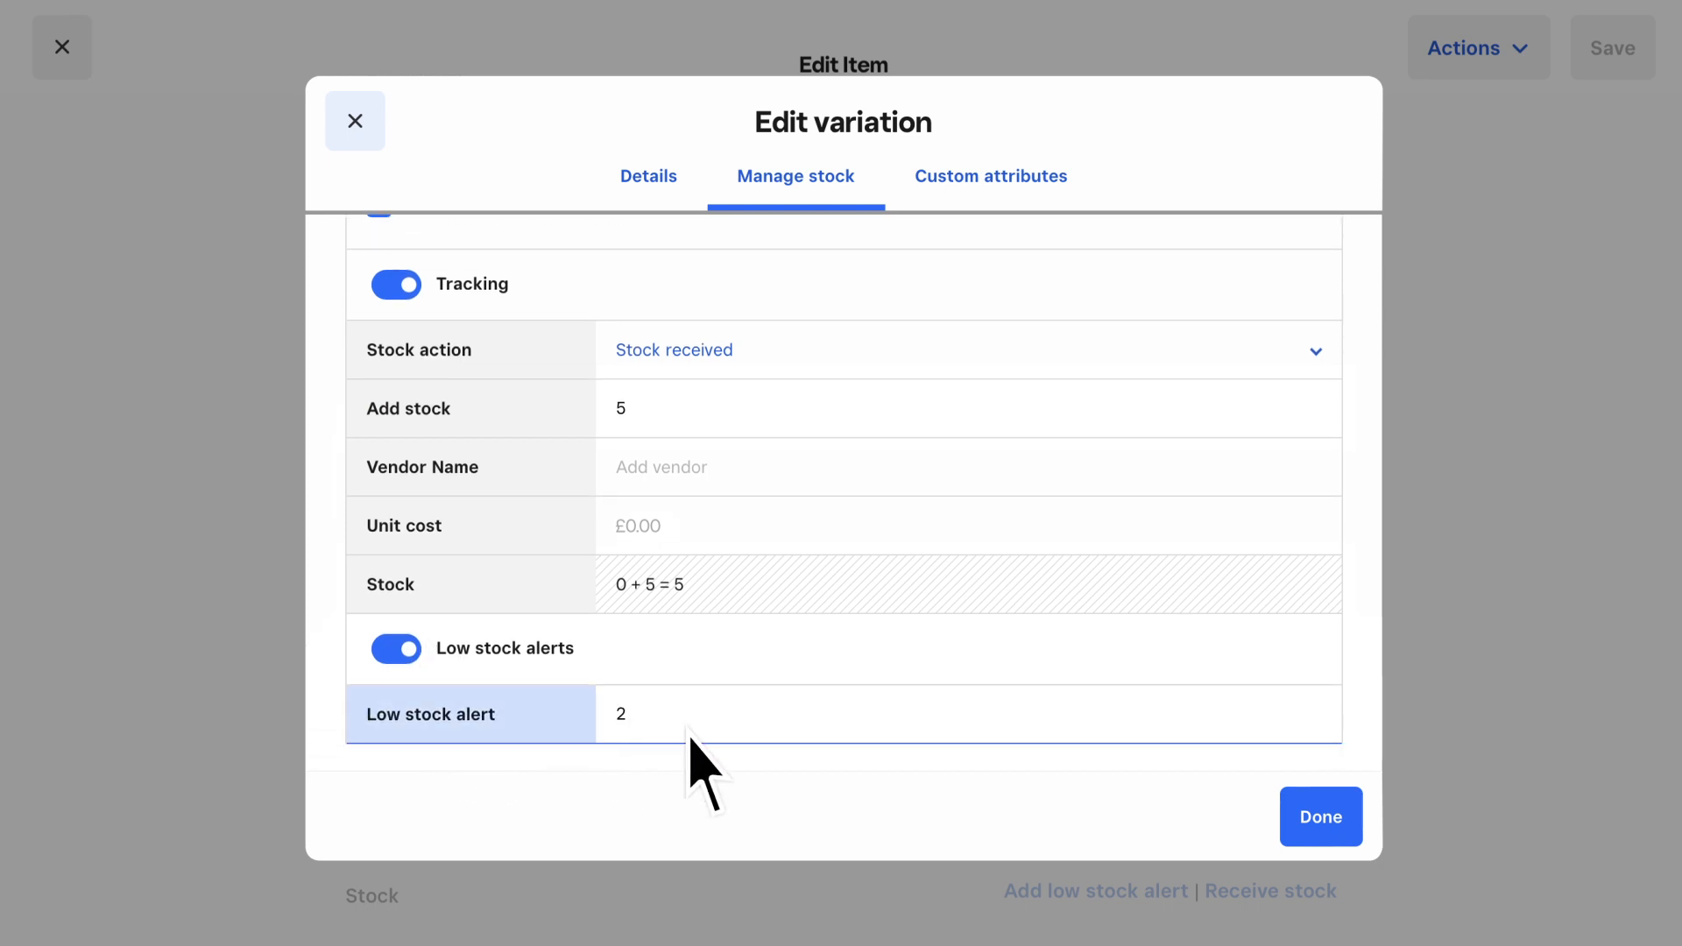
pyautogui.click(1321, 816)
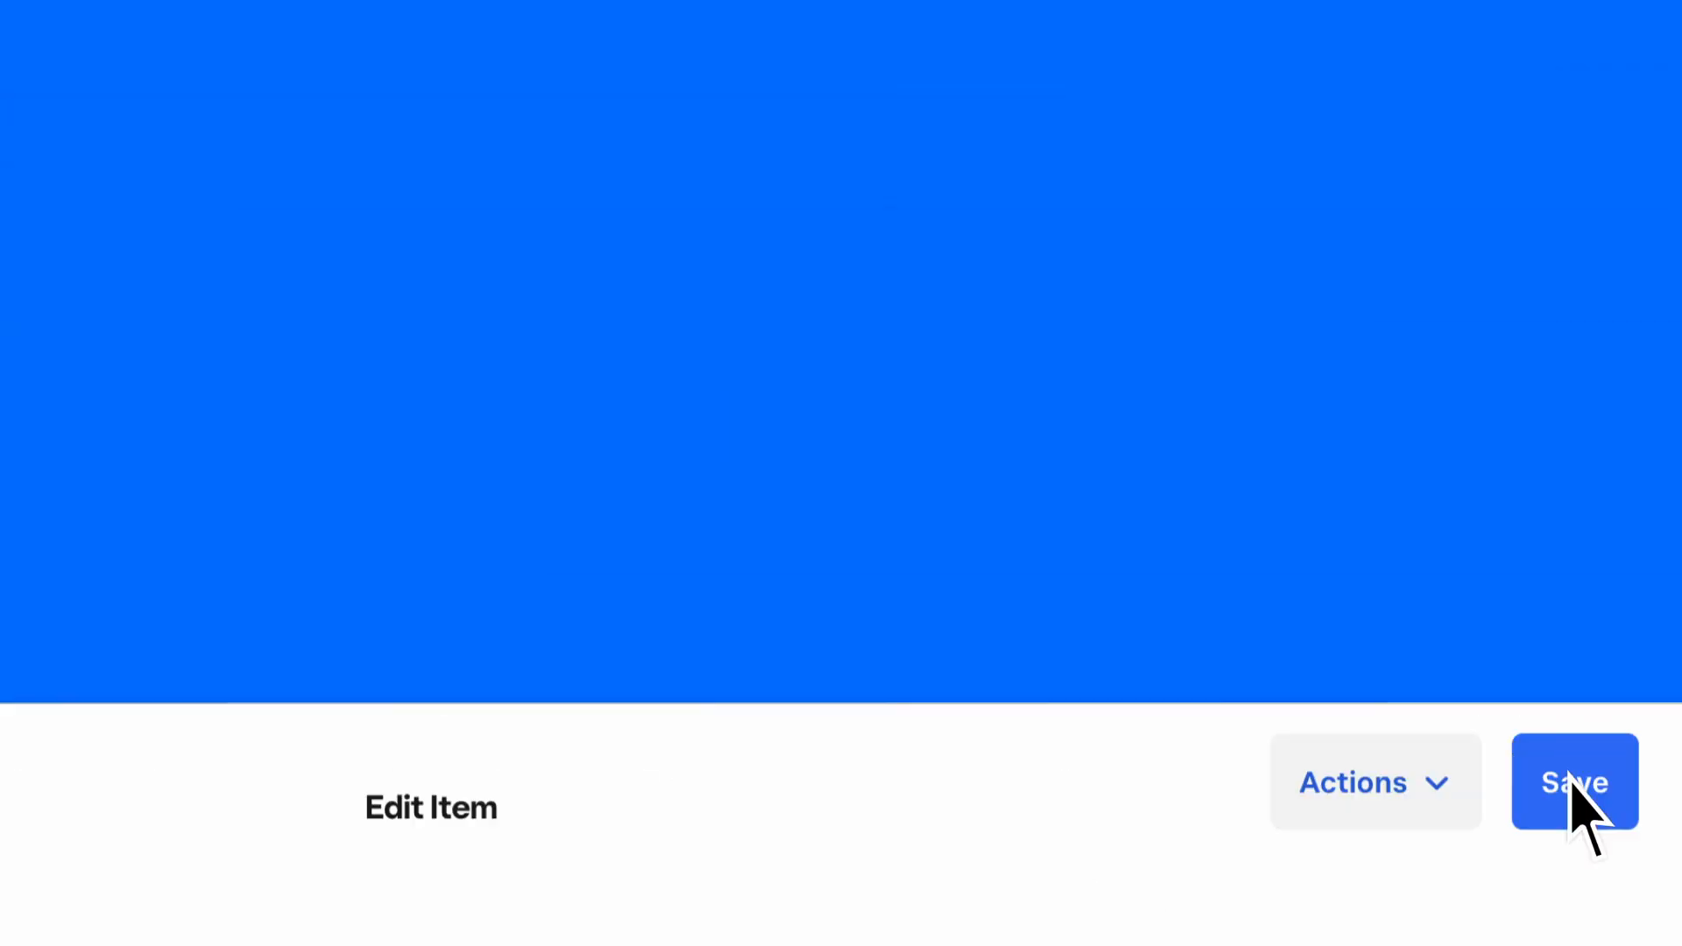
# - Save the Bag item's changes, then show the All Items list on the iPad Square POS
pyautogui.click(1573, 782)
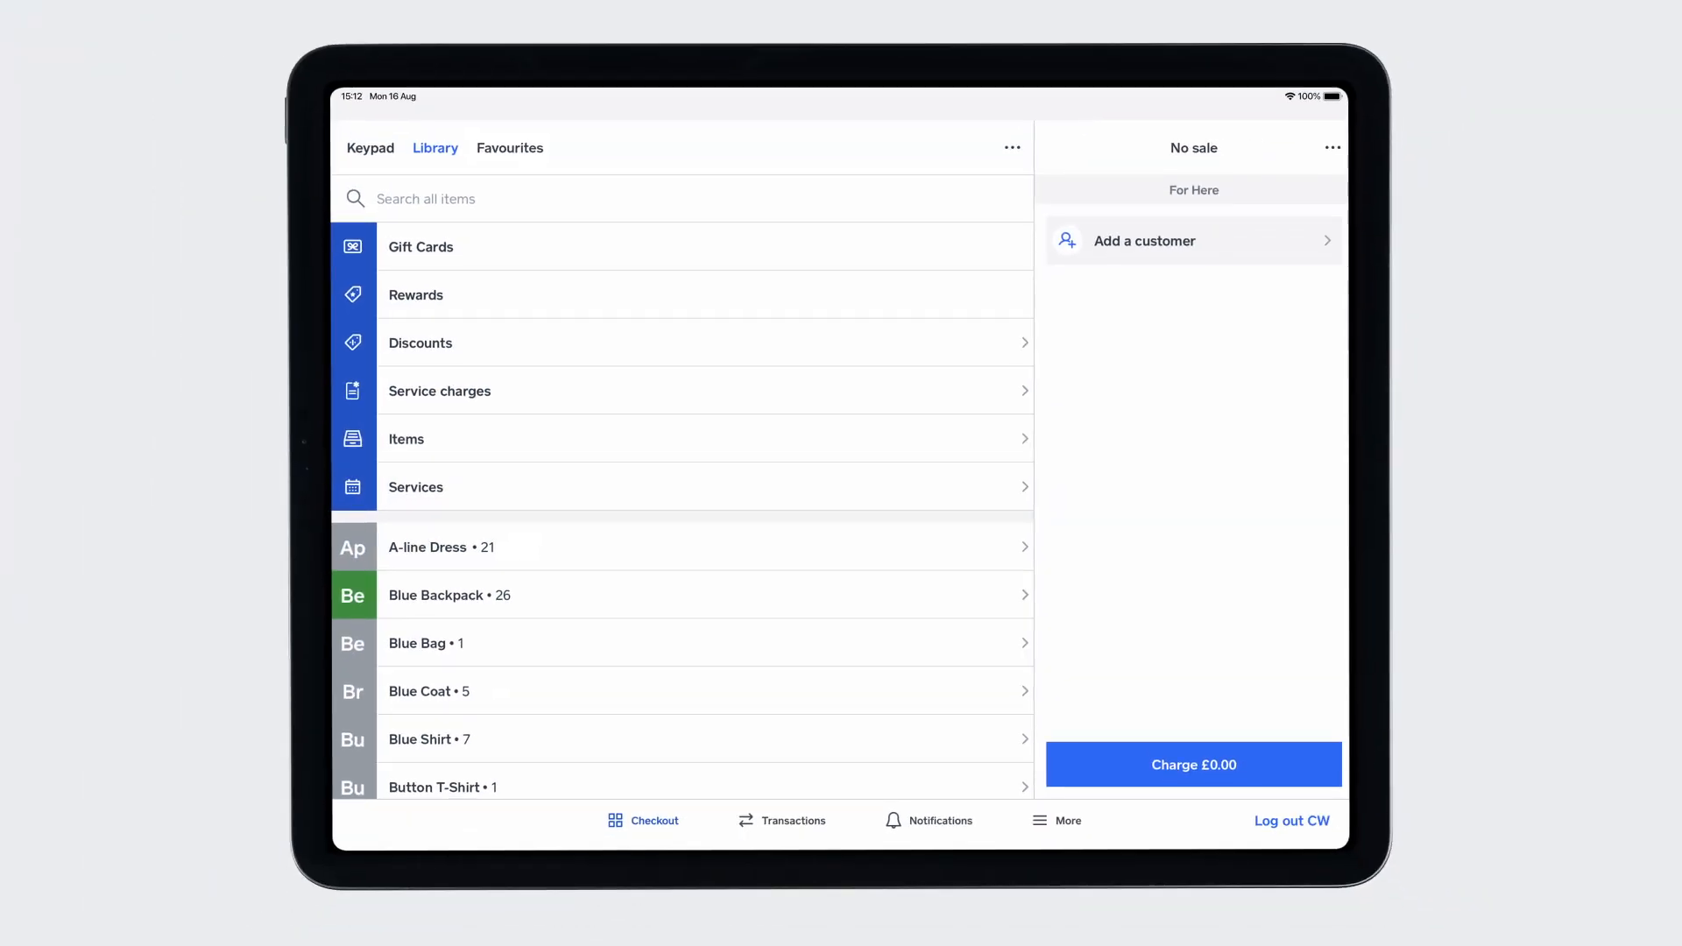
pyautogui.click(1057, 820)
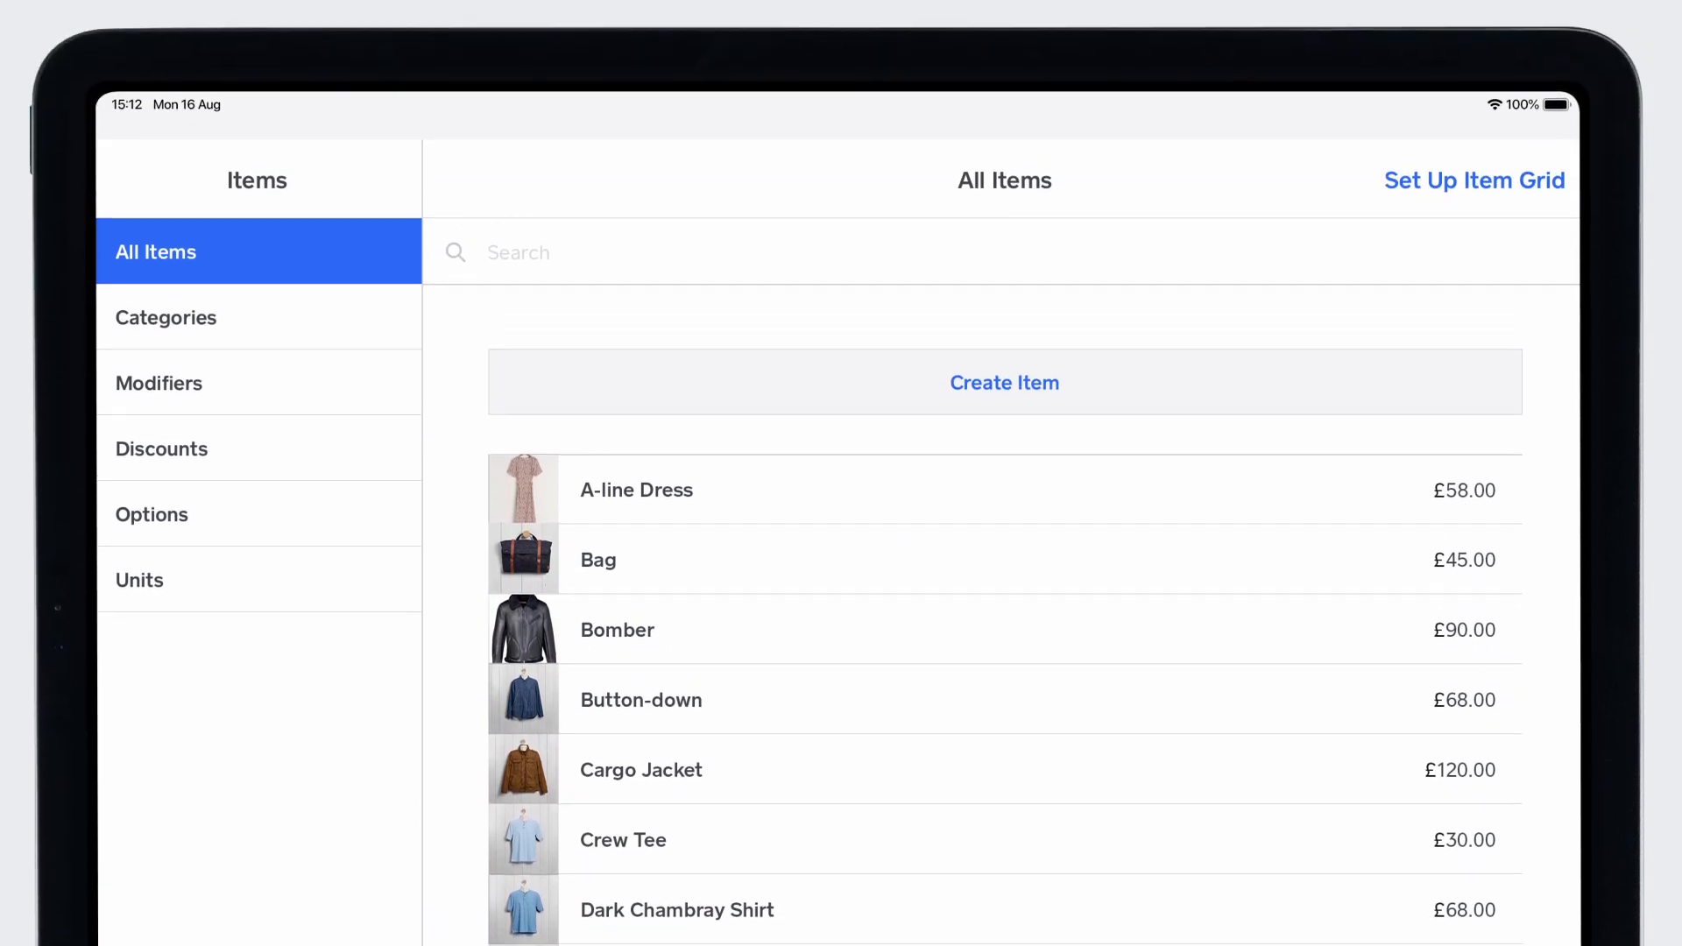
# - Receive 5 units for Bag's Deluxe variation, raising stock from 3 to 8, and save the item
pyautogui.click(598, 560)
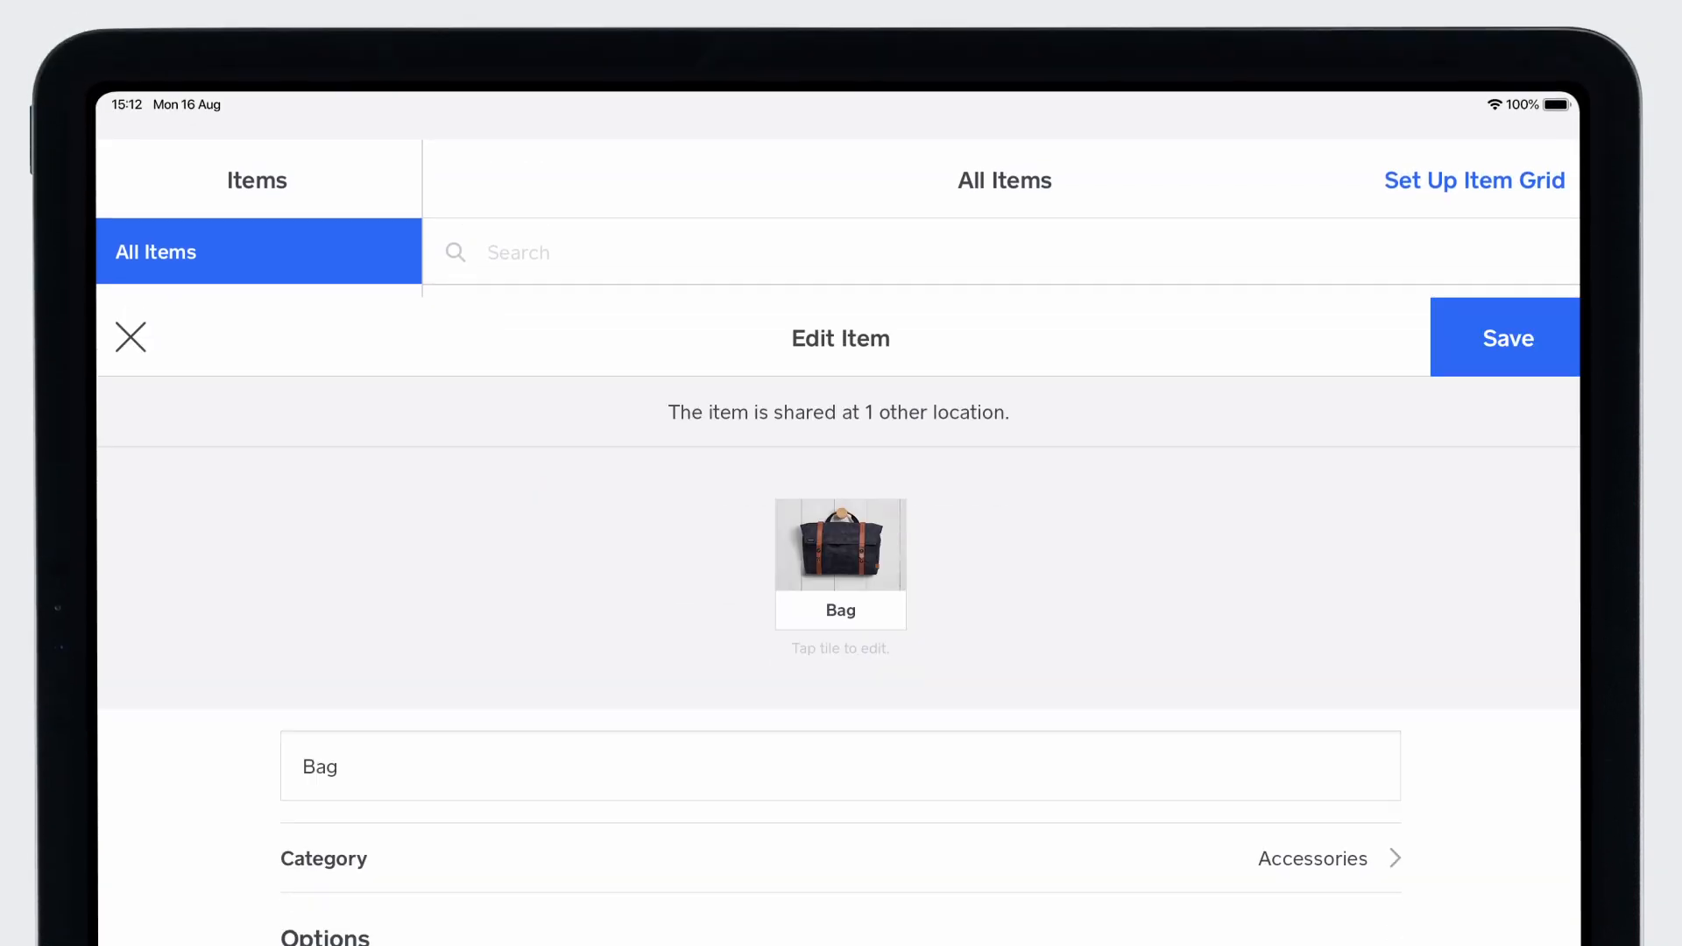
pyautogui.scroll(-3)
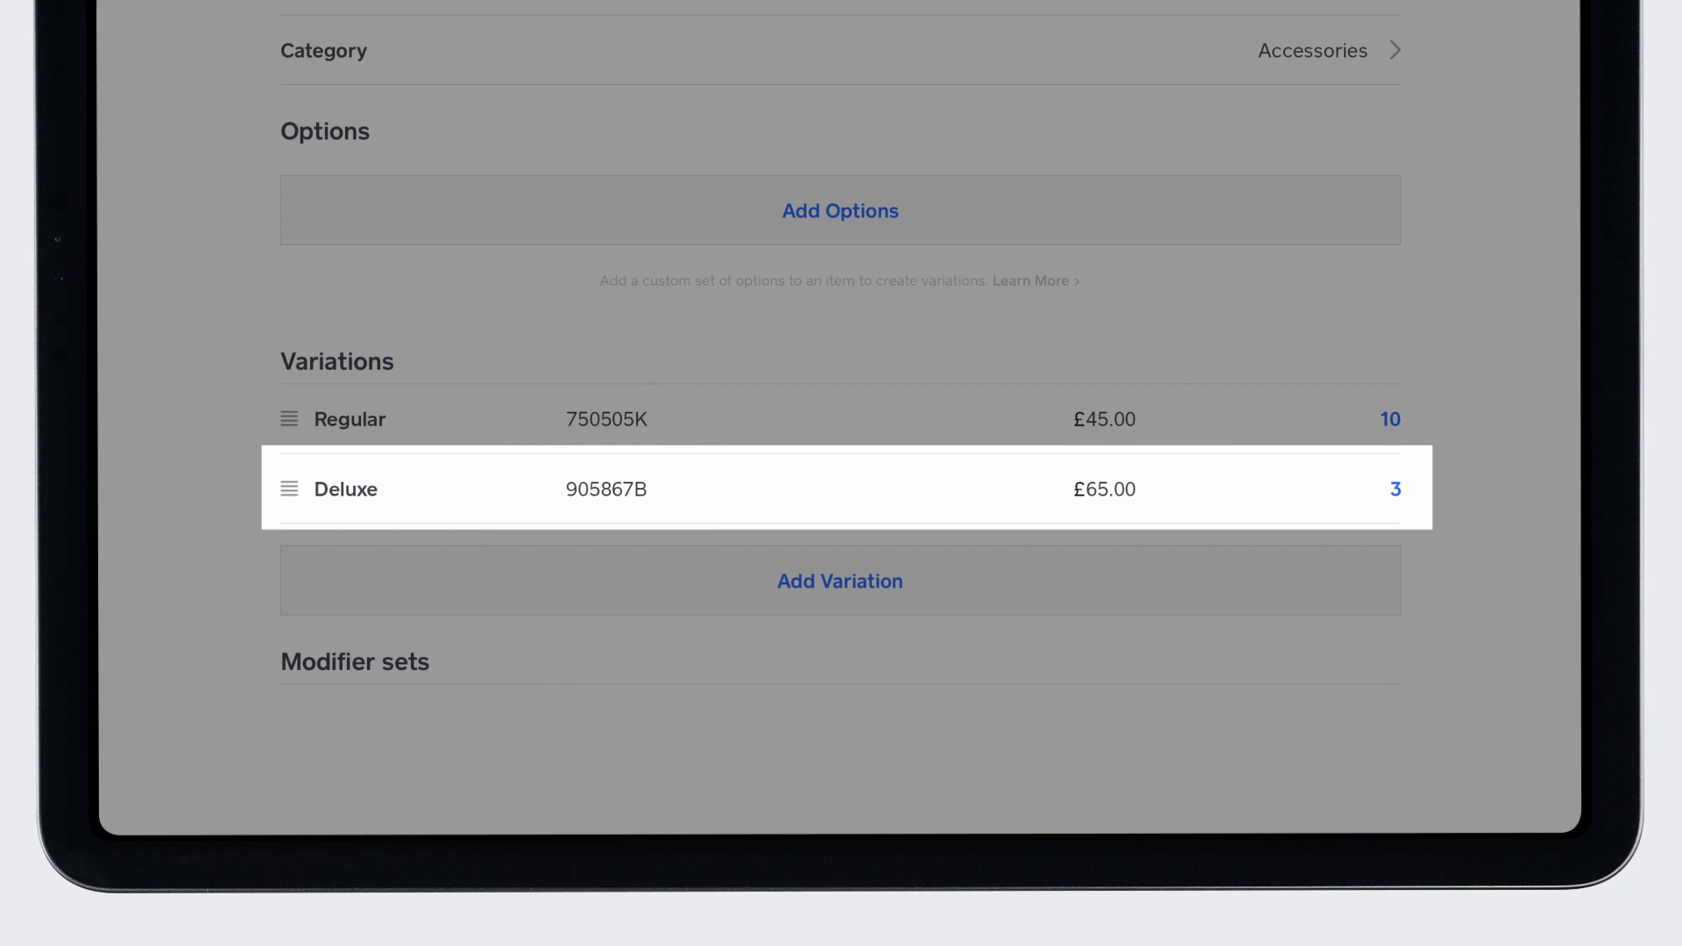
pyautogui.click(1396, 488)
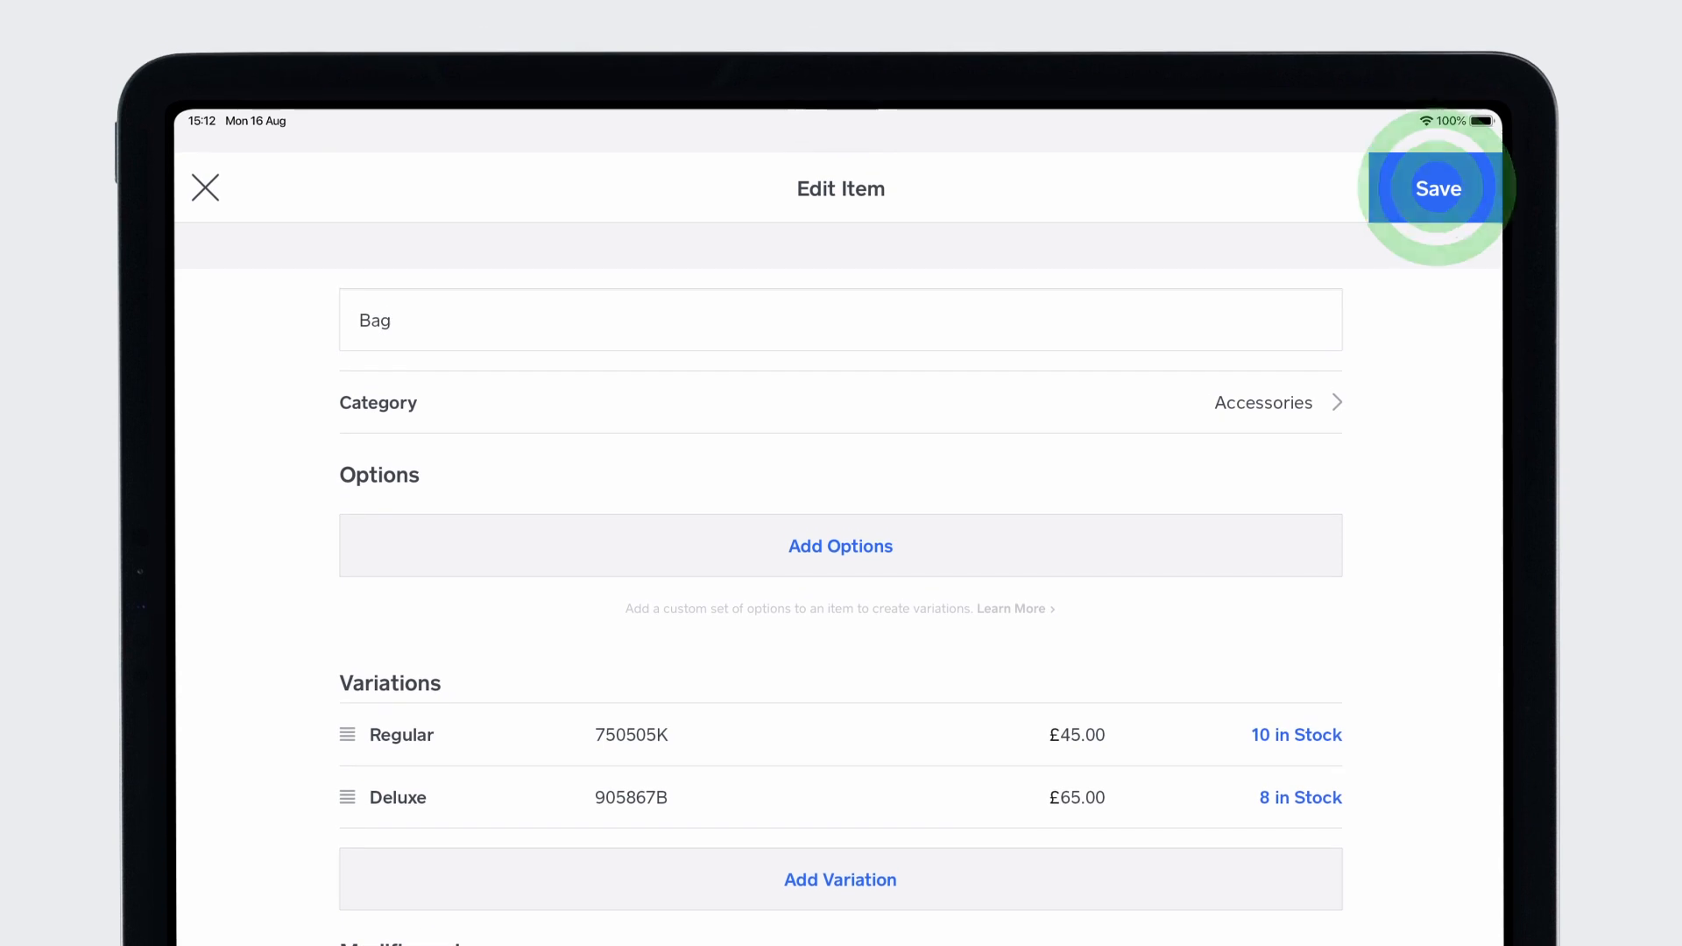
pyautogui.click(1439, 188)
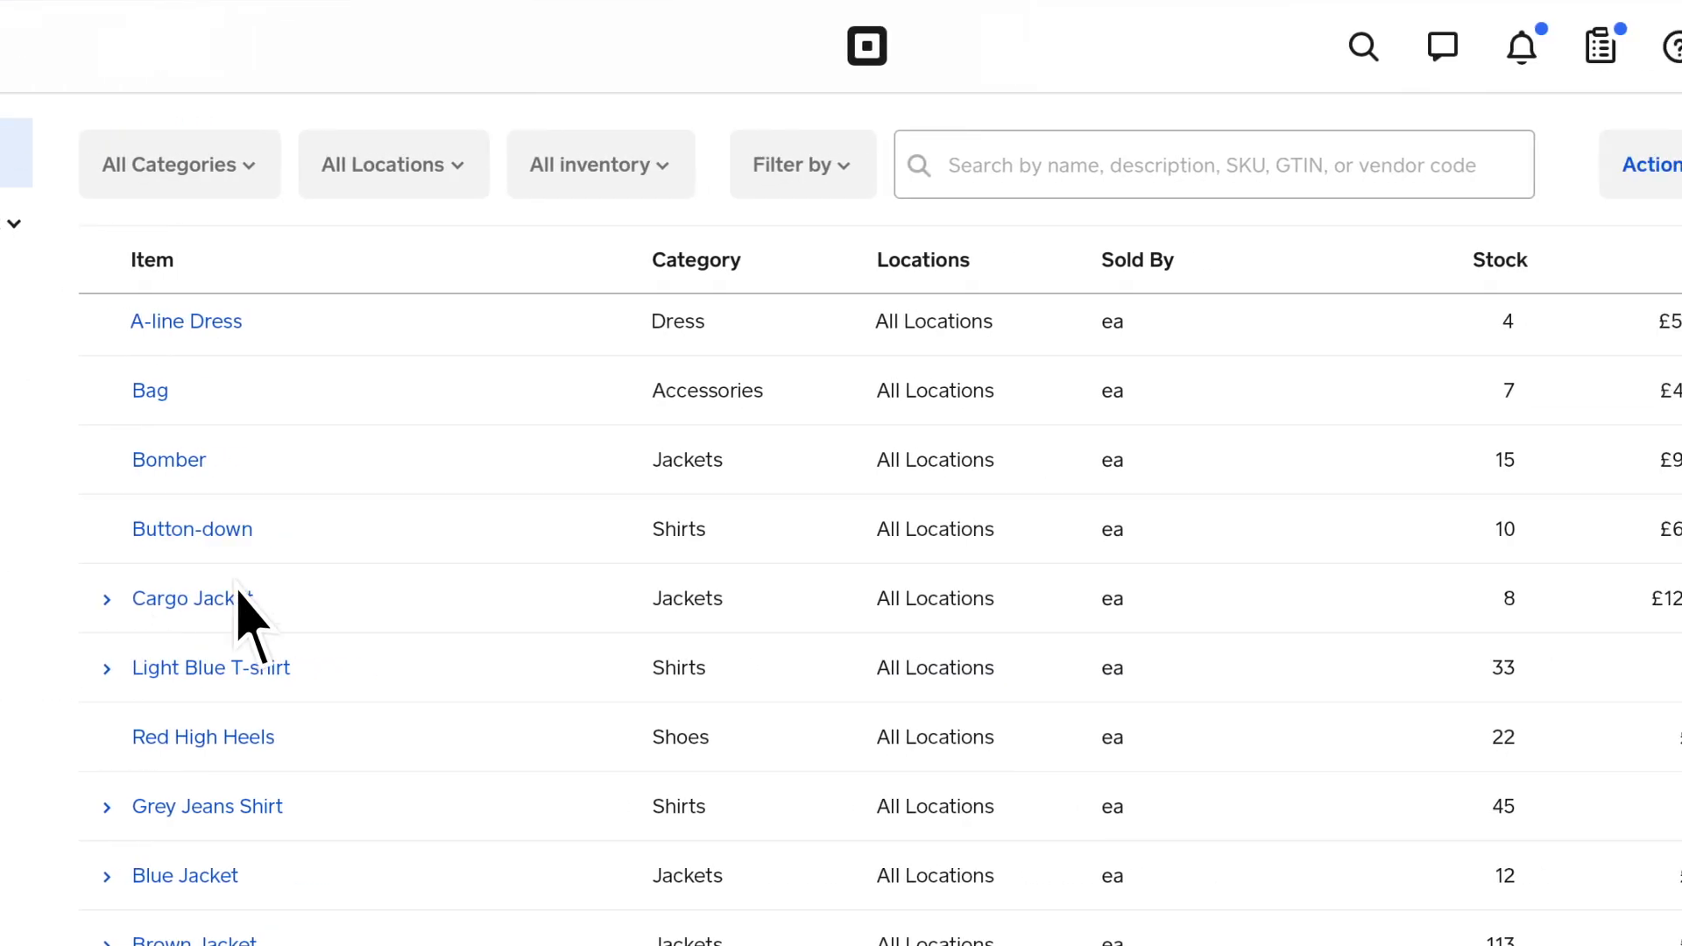
# - Show the item library's Actions menu with import, export, SKU and label options
pyautogui.click(1369, 159)
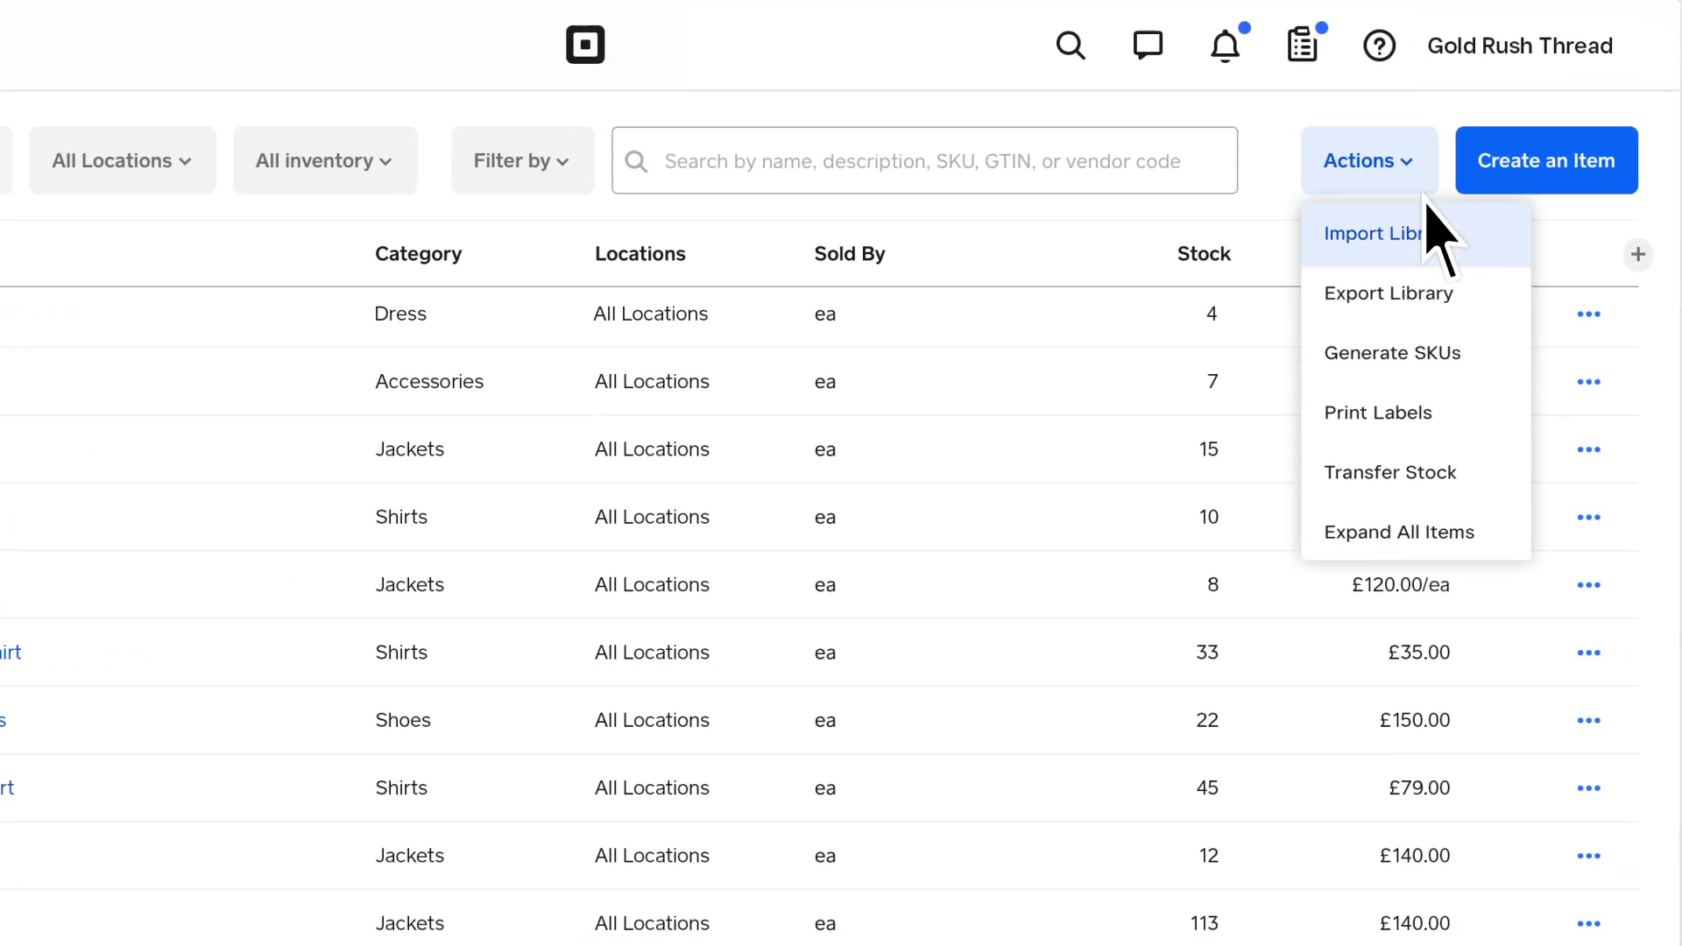
# - Export the item library as an Excel file
pyautogui.click(1388, 293)
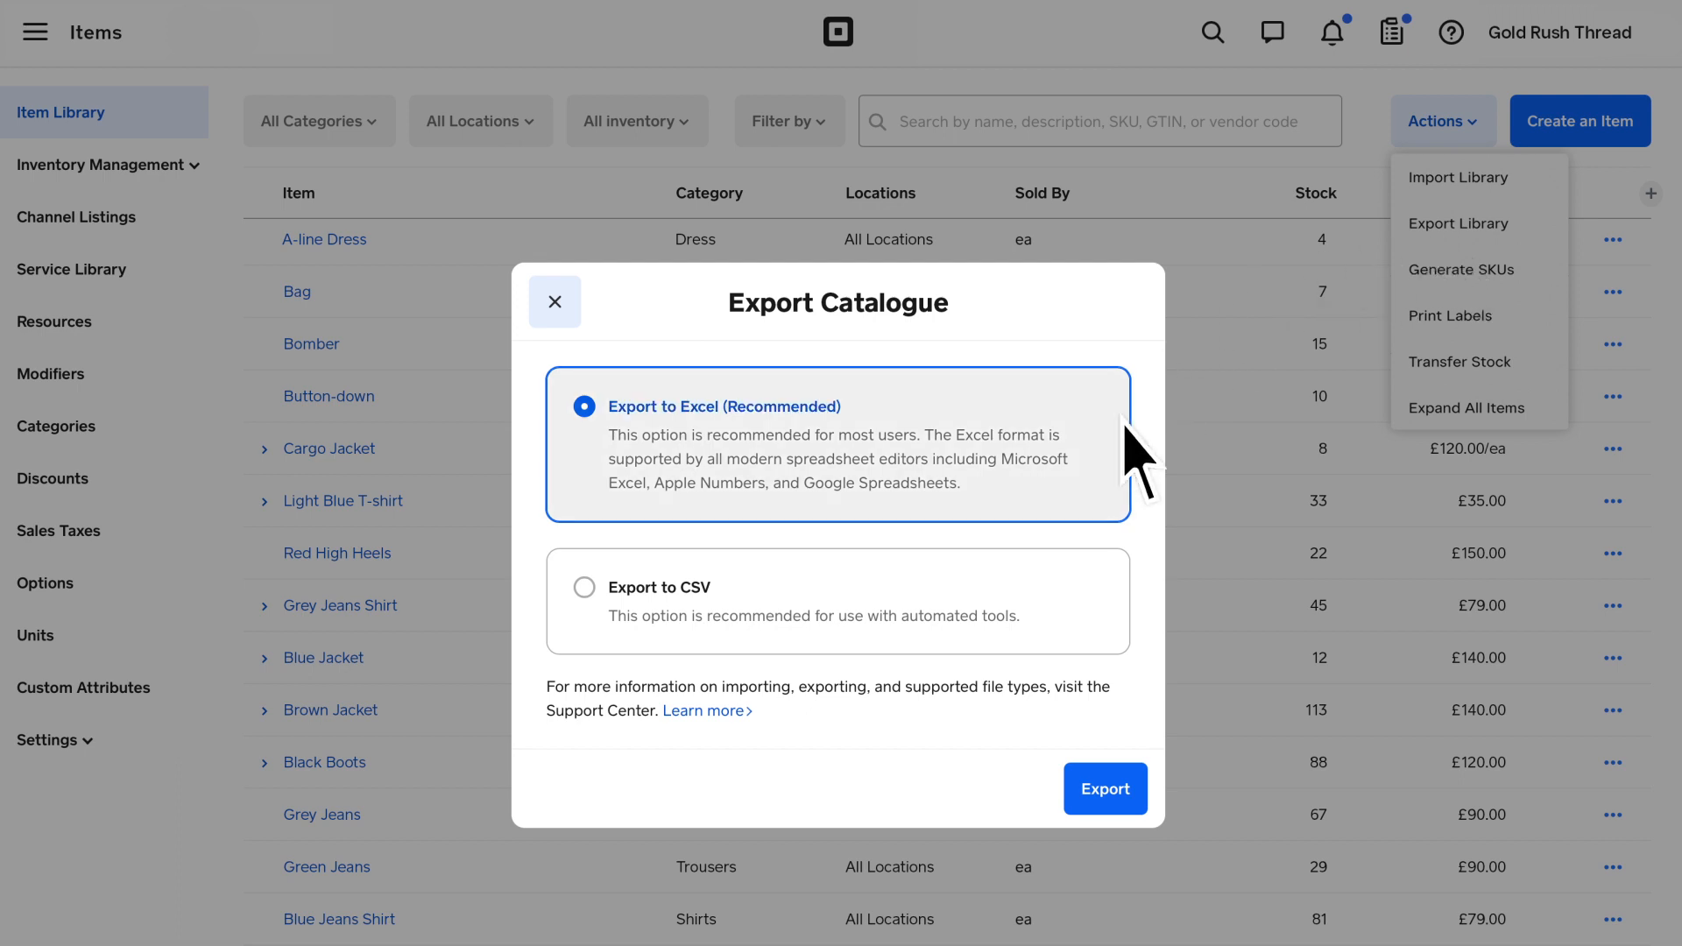
pyautogui.click(1105, 789)
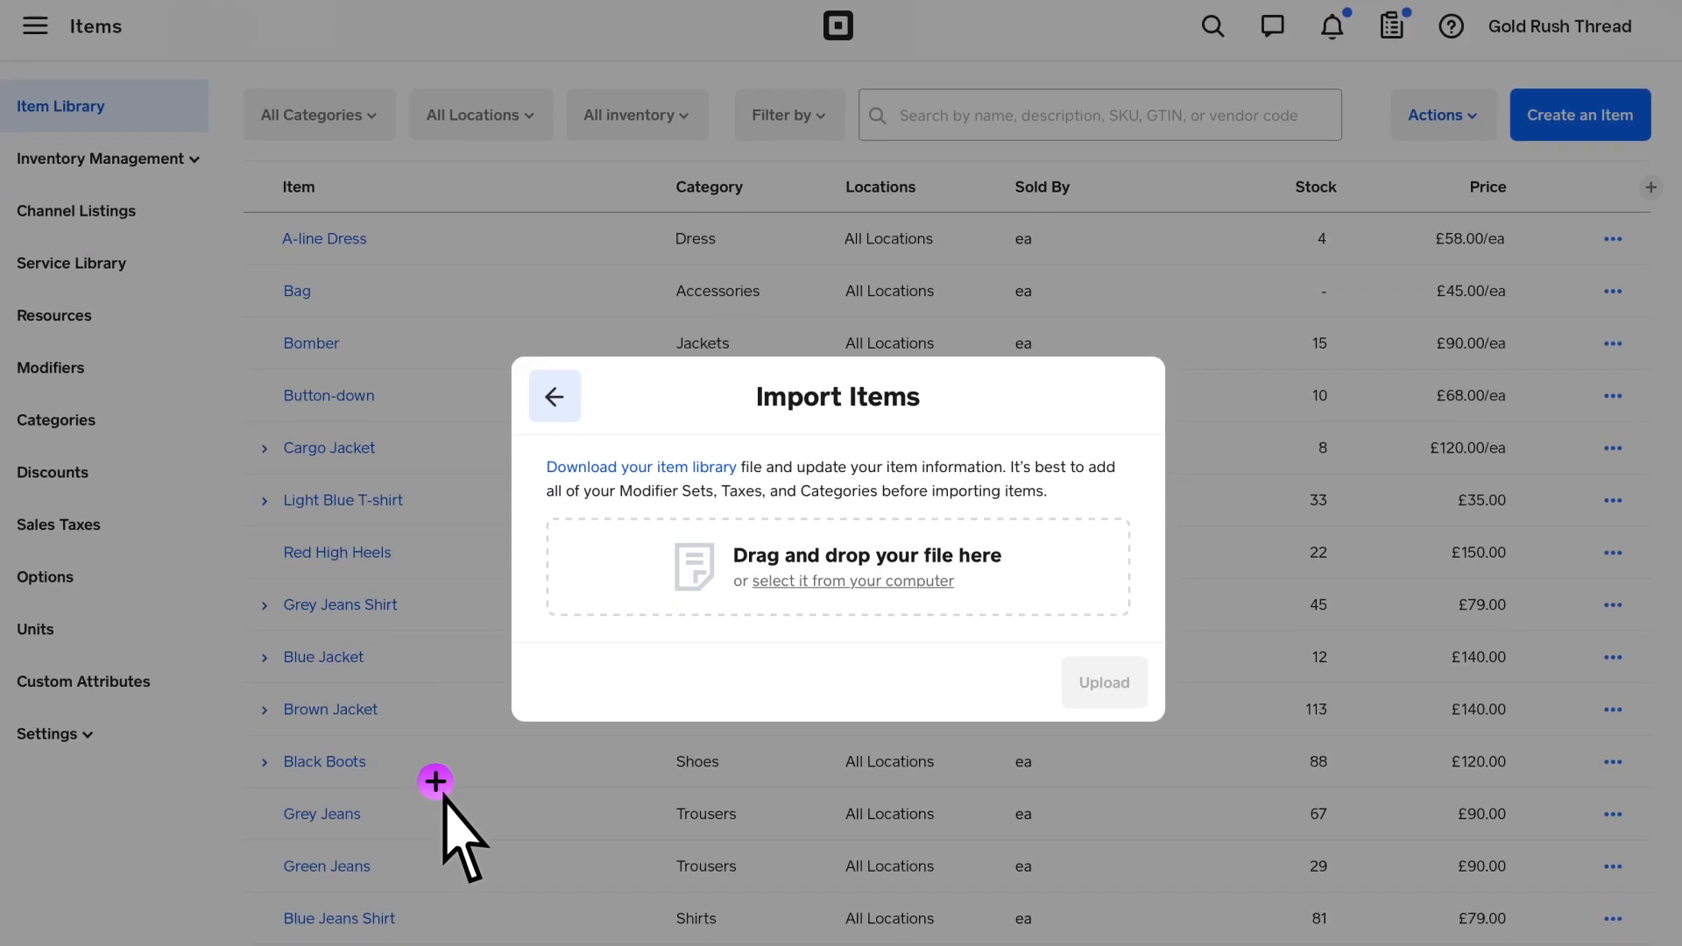
# - Upload the exported catalogue .xlsx file and confirm its column matching to import it
pyautogui.click(852, 580)
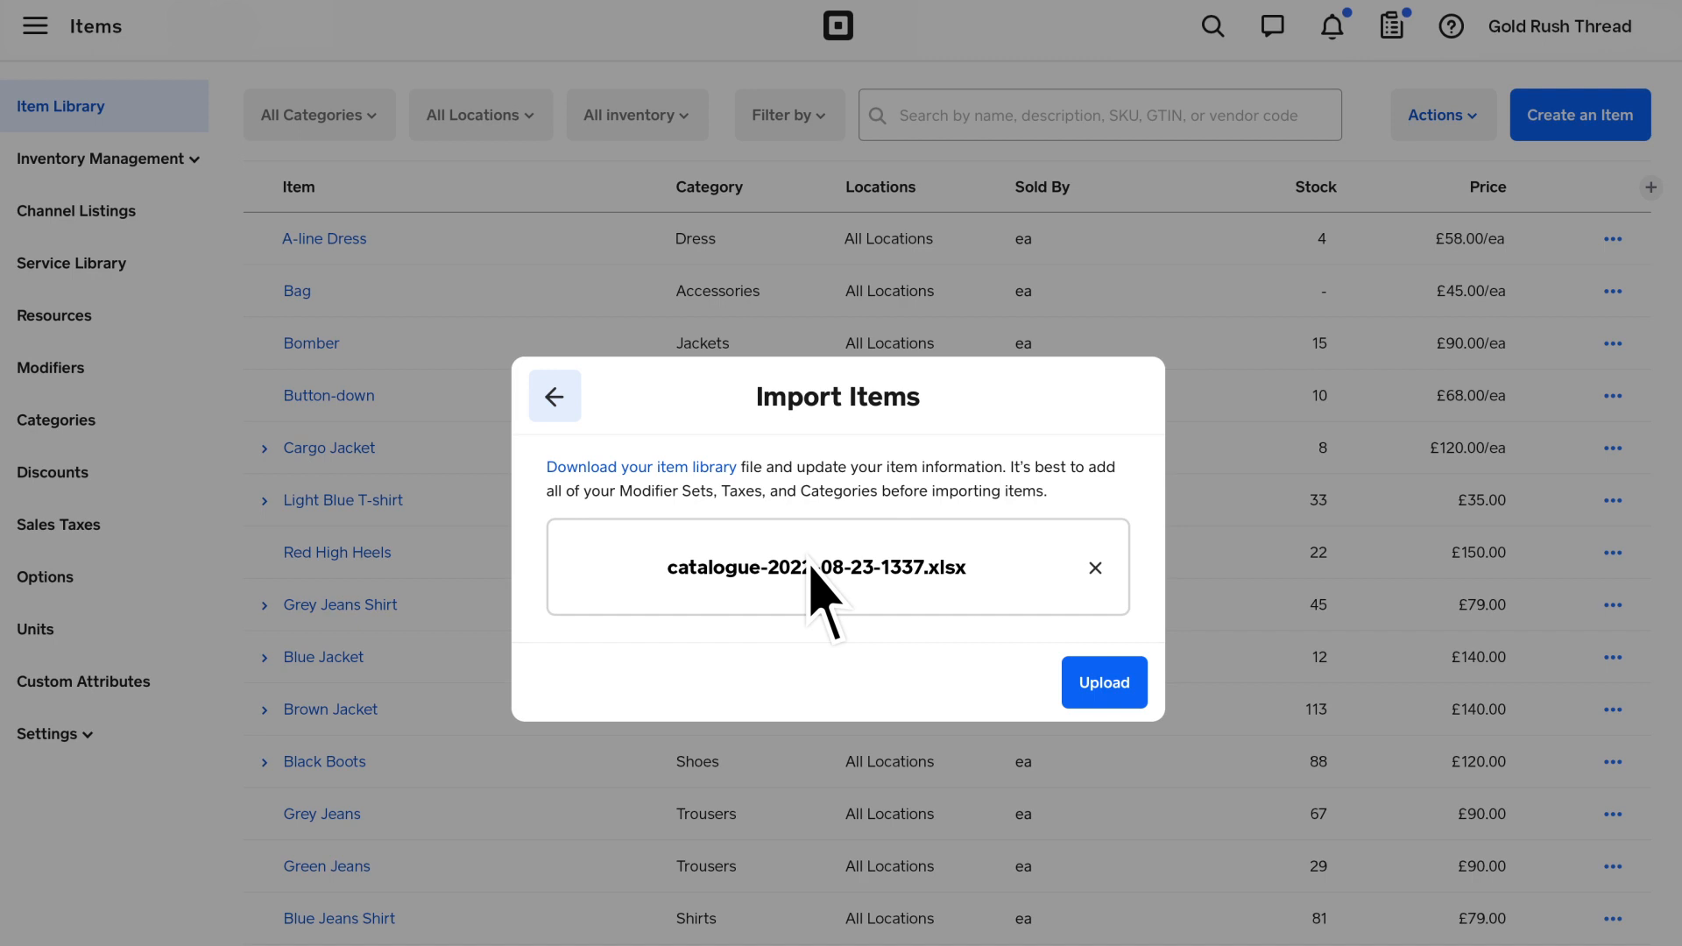
pyautogui.moveTo(830, 601)
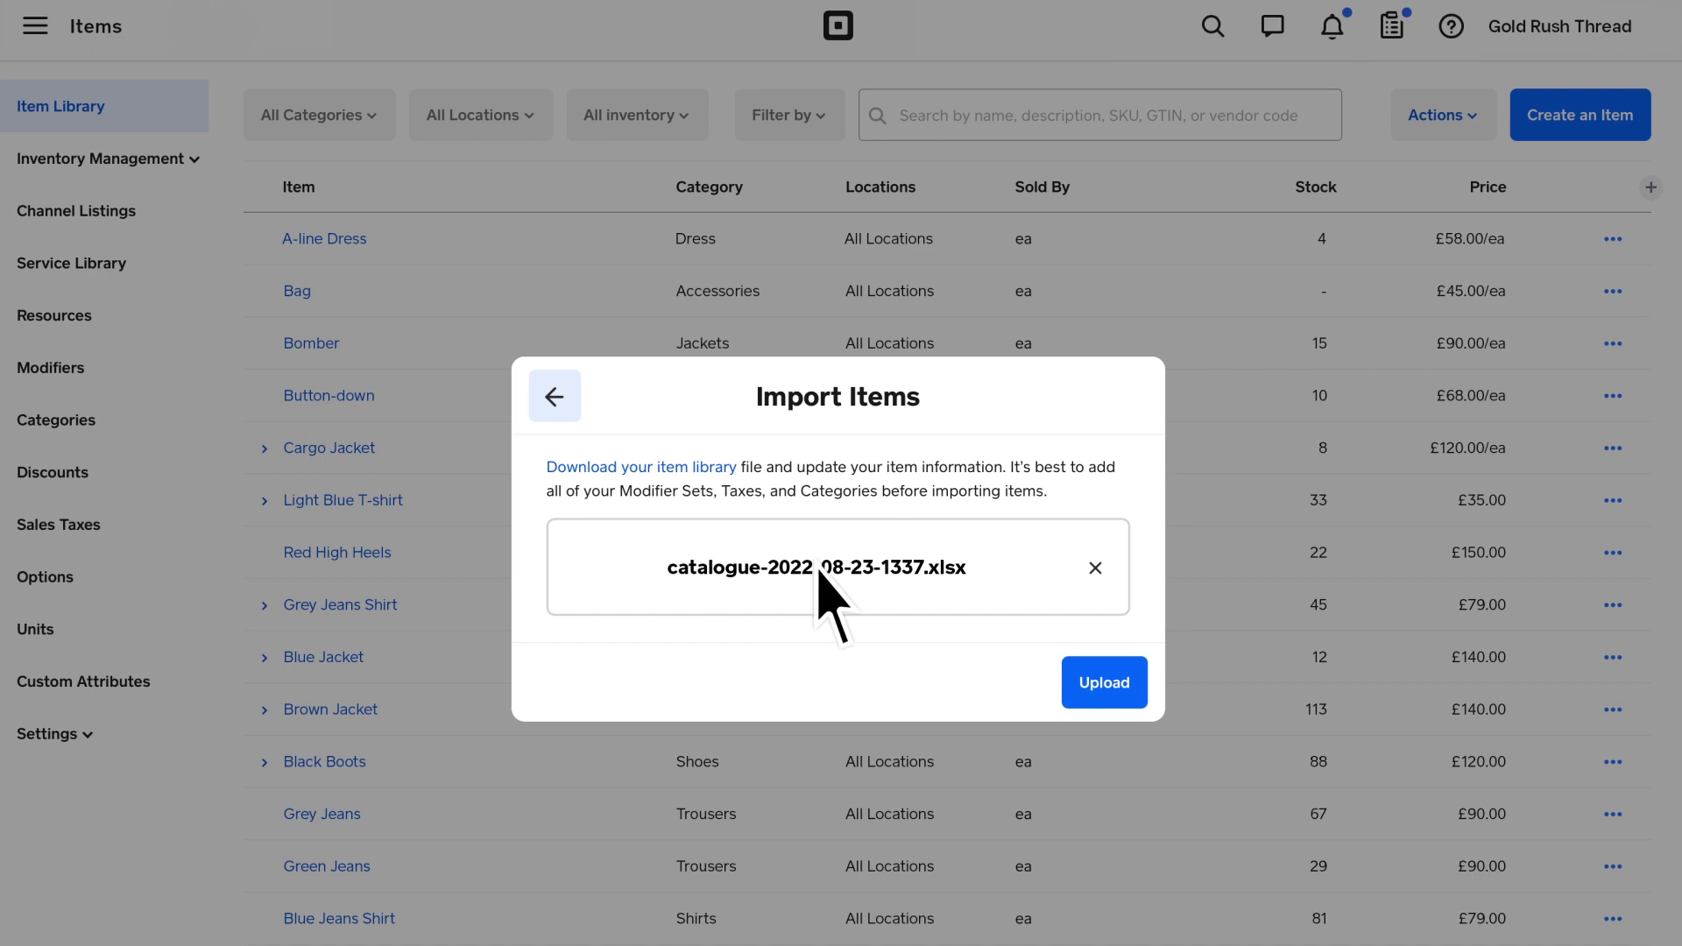
pyautogui.click(1102, 682)
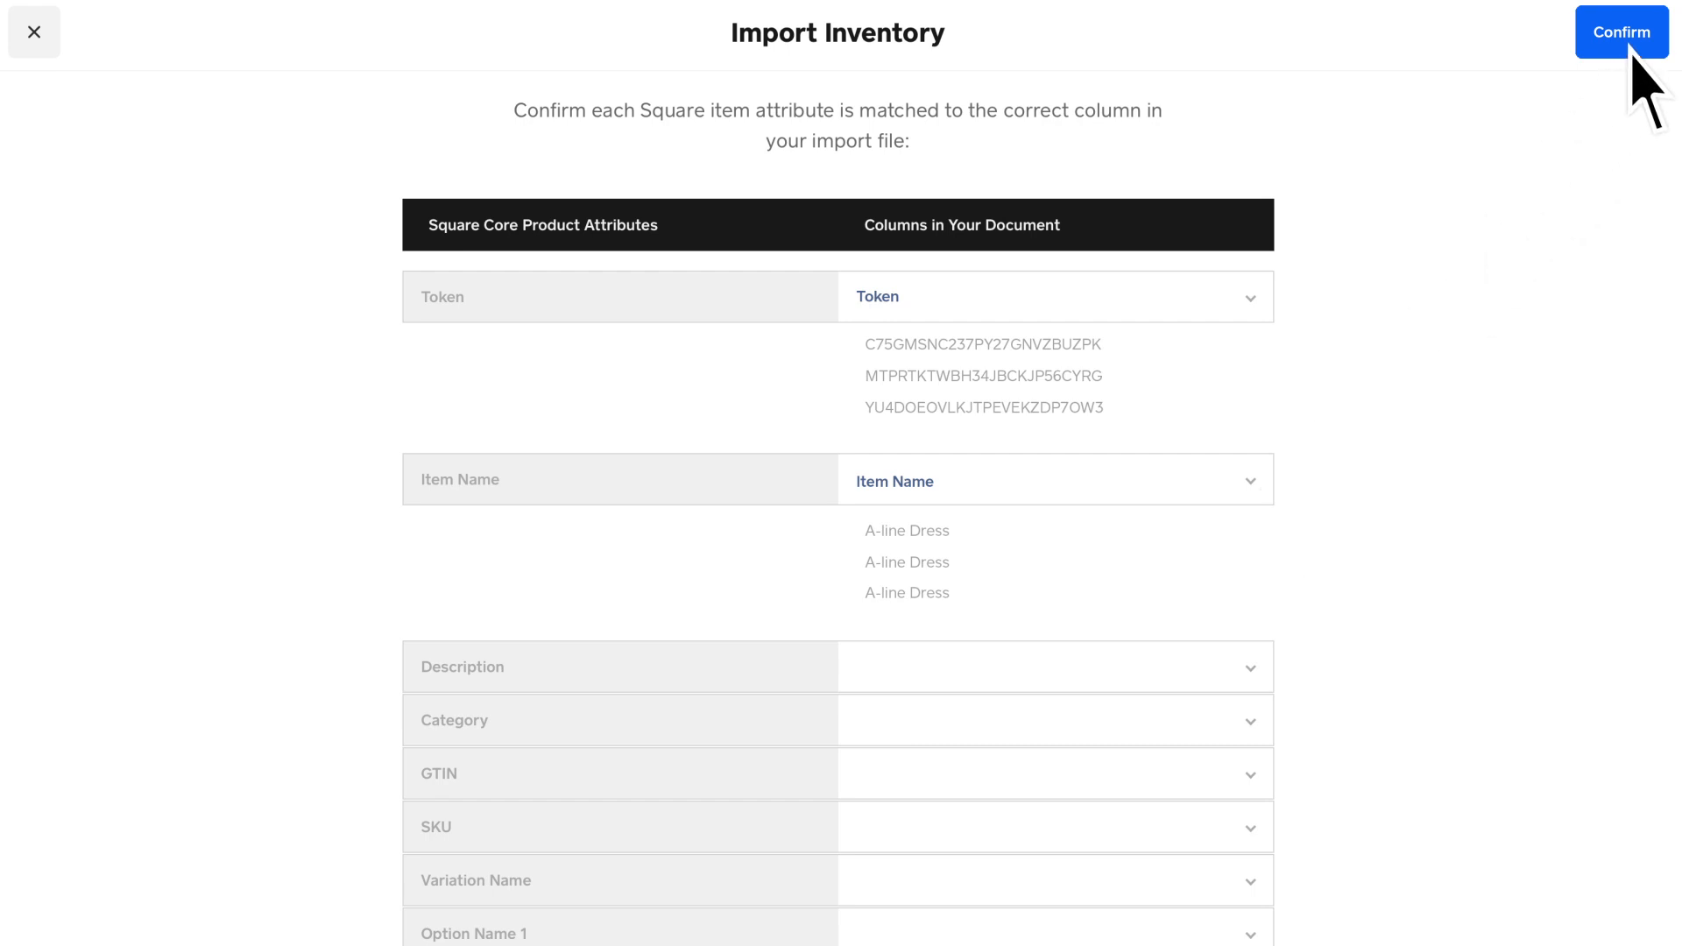
pyautogui.click(1621, 32)
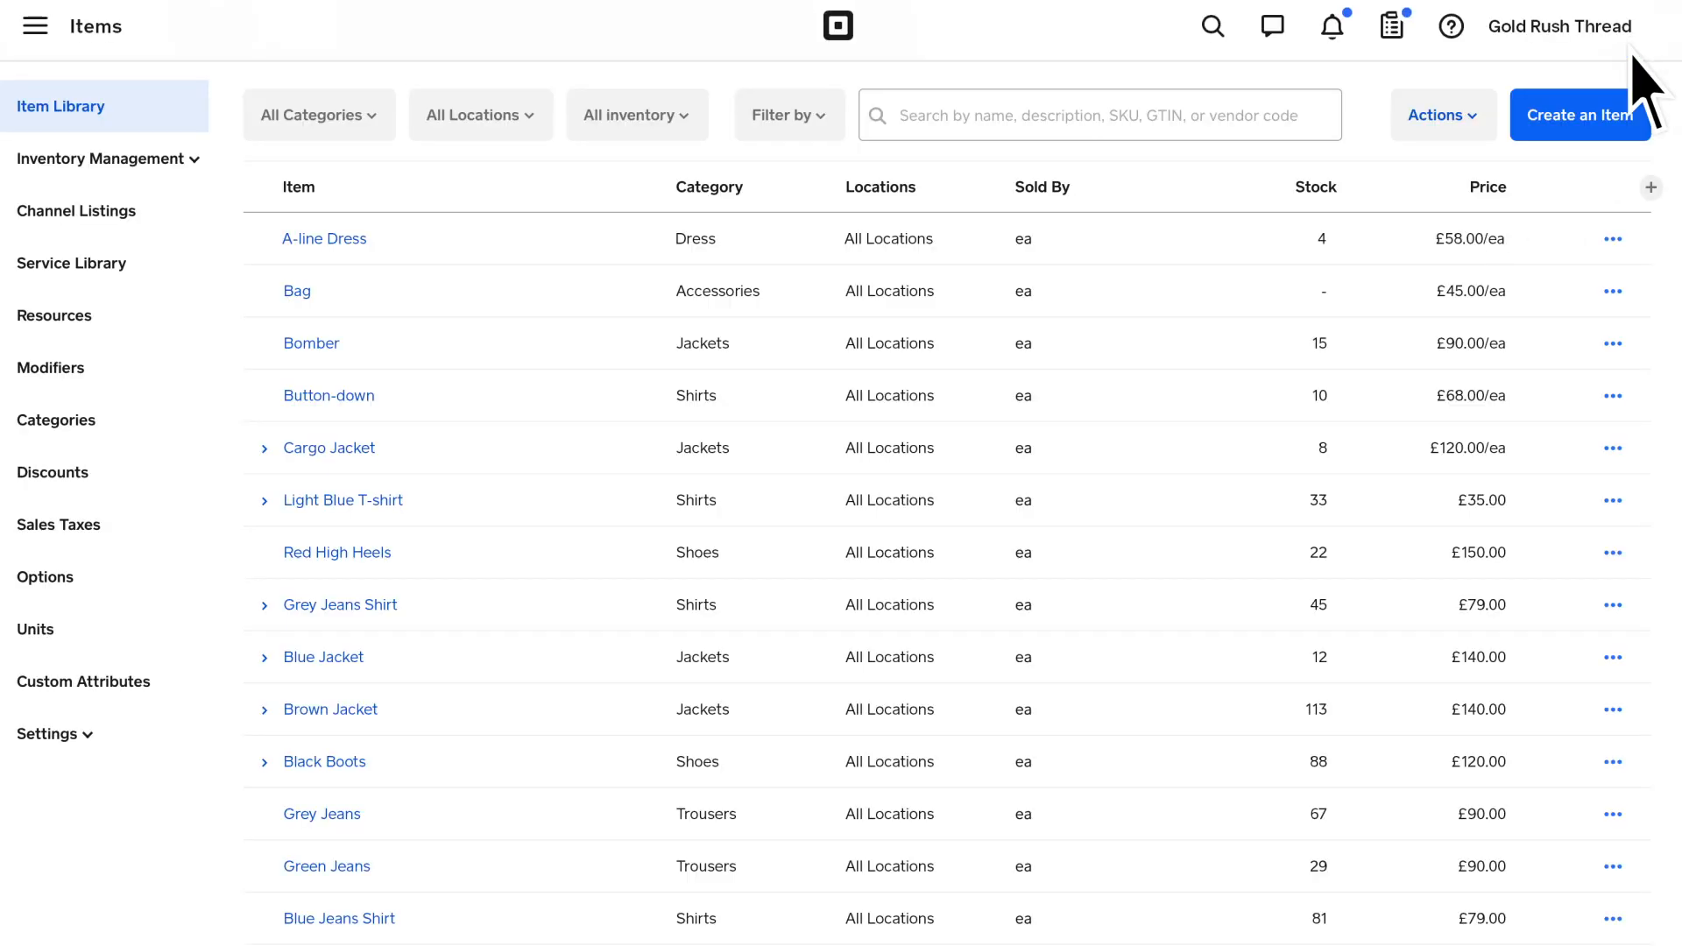